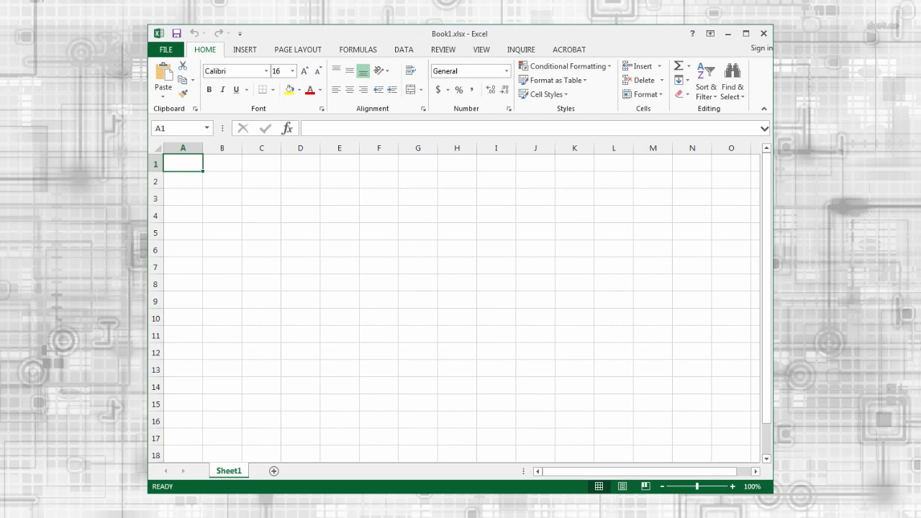
{"action": "mouse_move", "coordinate": [248, 216]}
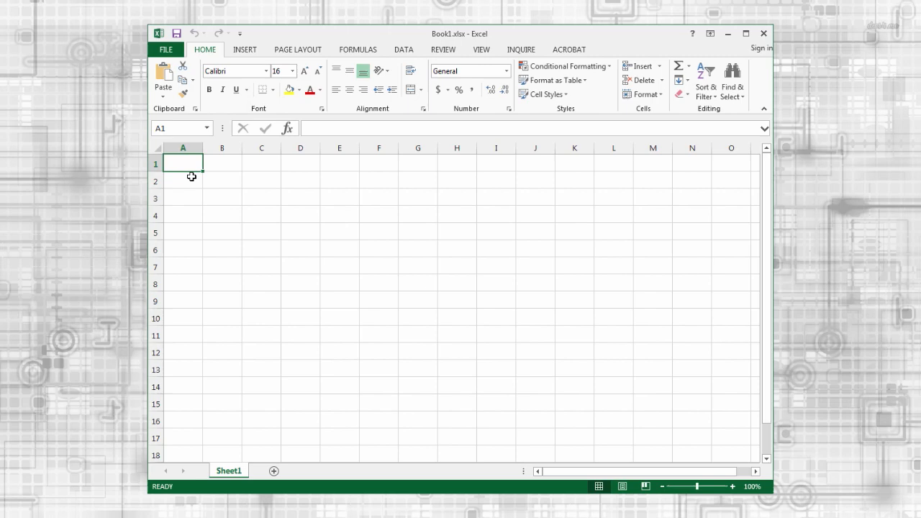
{"action": "mouse_move", "coordinate": [190, 175]}
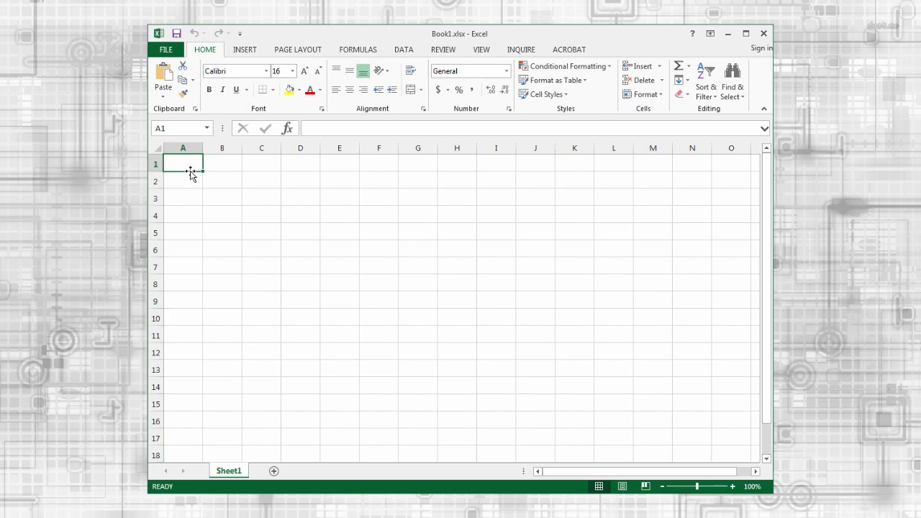
{"action": "mouse_move", "coordinate": [239, 404]}
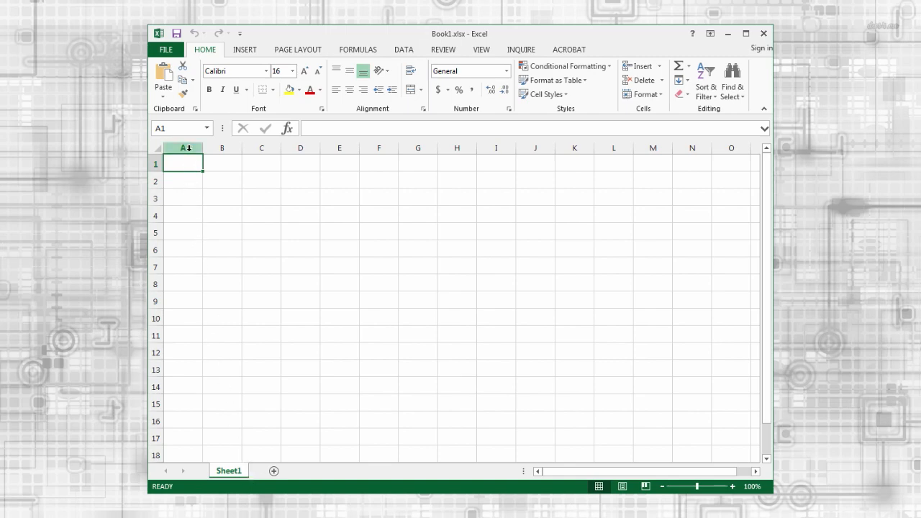
Practice selecting column A, row 1, and cells B2, A2, C4 and B1.
{"action": "left_click", "coordinate": [183, 148]}
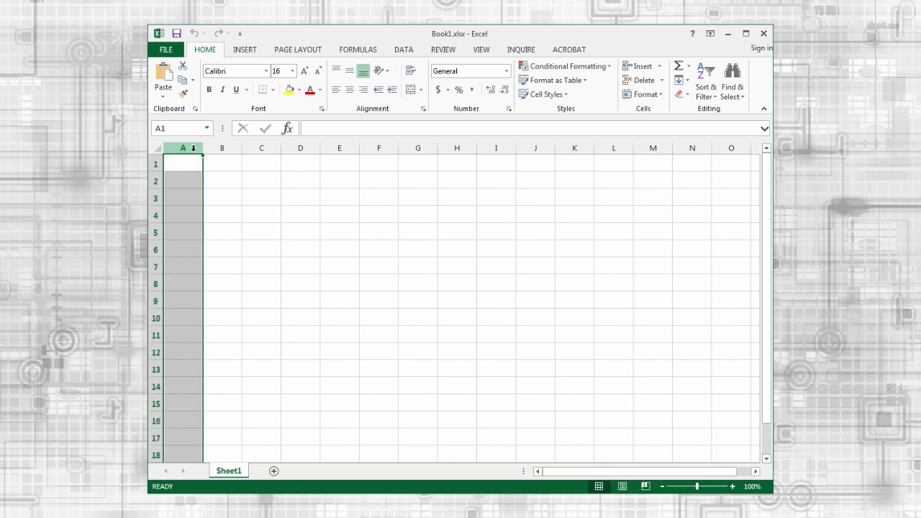
{"action": "left_click", "coordinate": [156, 164]}
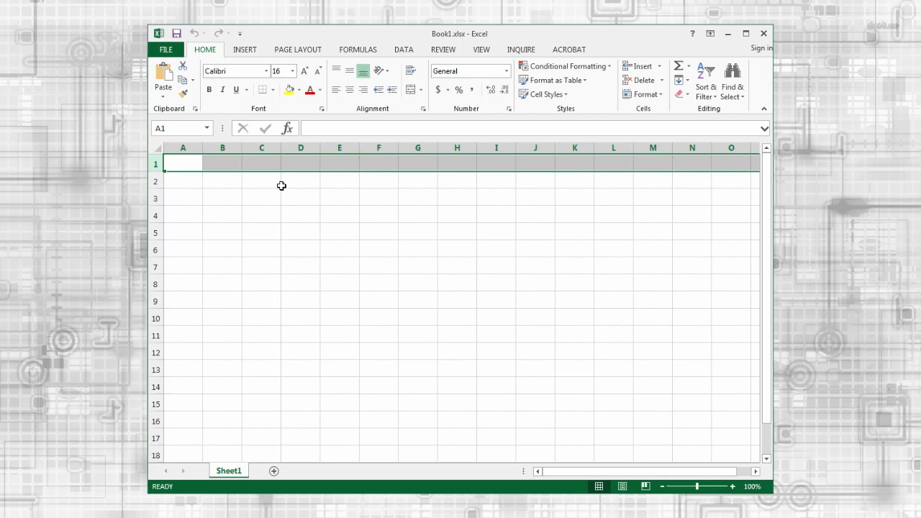
{"action": "left_click", "coordinate": [222, 180]}
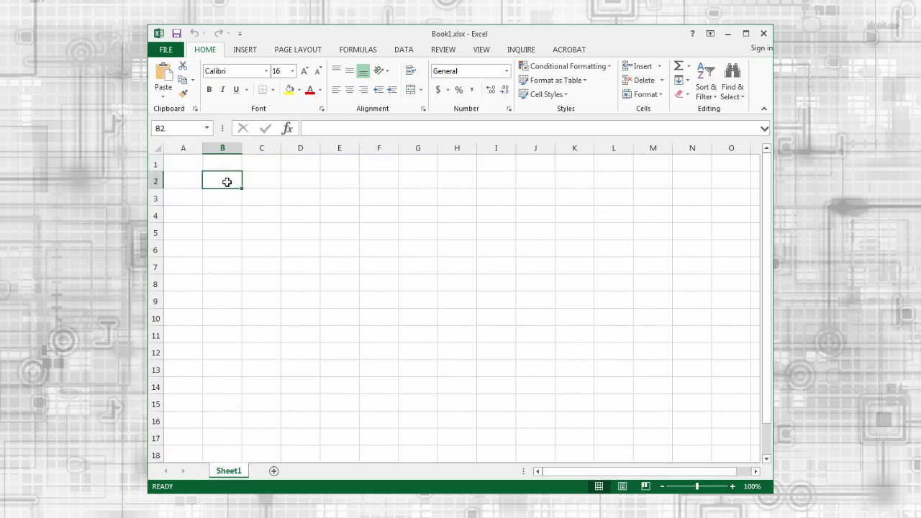
{"action": "mouse_move", "coordinate": [204, 139]}
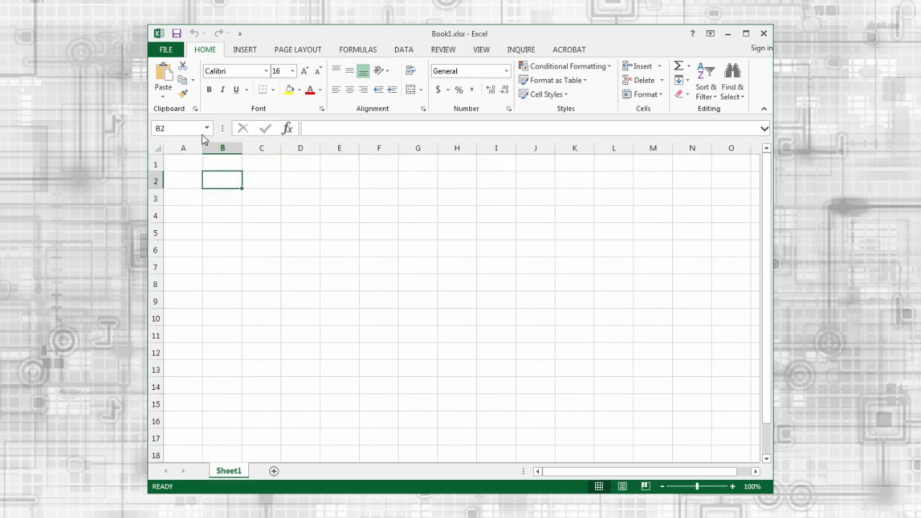
{"action": "mouse_move", "coordinate": [182, 128]}
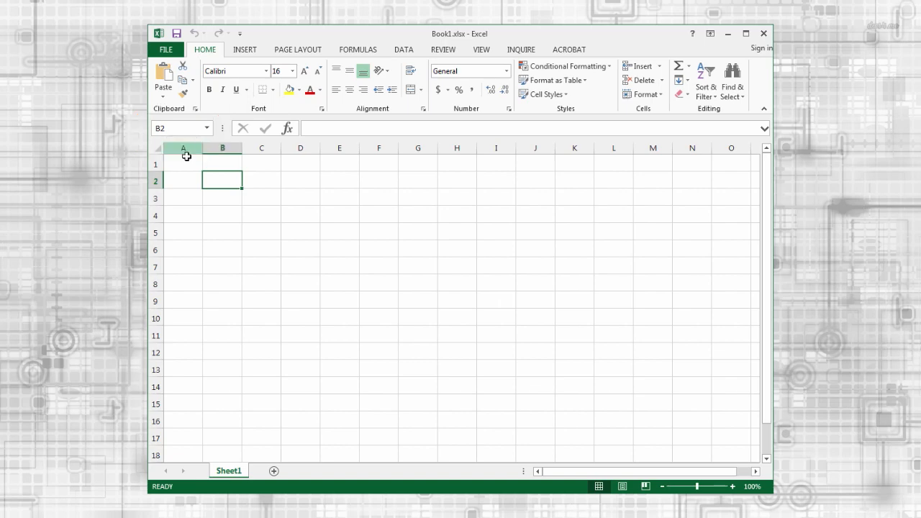
{"action": "left_click", "coordinate": [183, 180]}
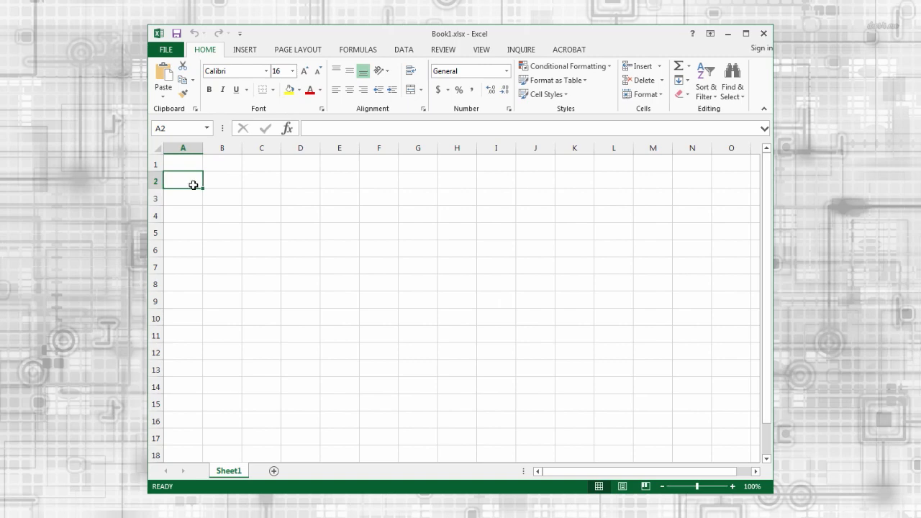
{"action": "left_click", "coordinate": [261, 215]}
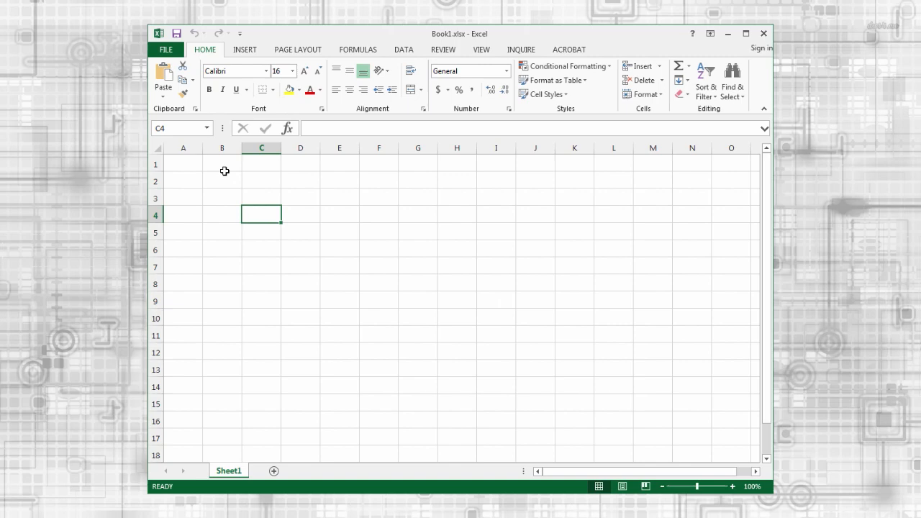
{"action": "left_click", "coordinate": [221, 164]}
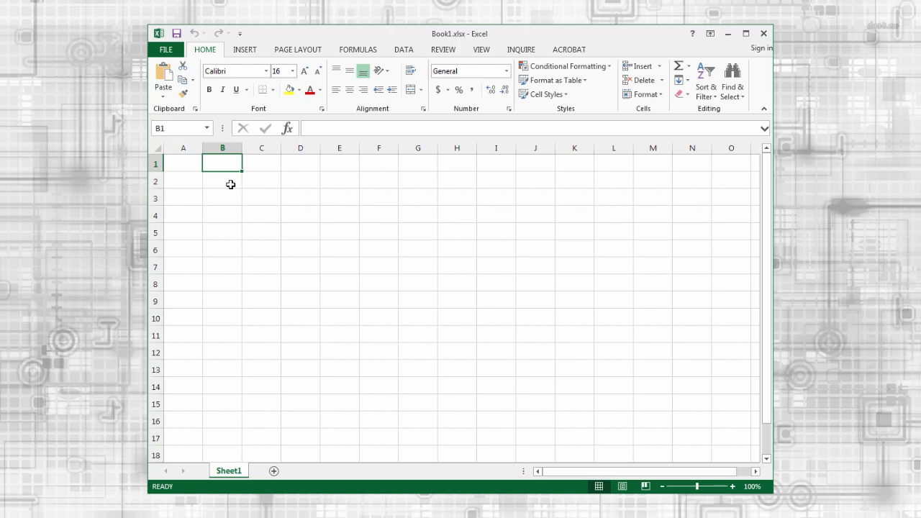
Type the heading 'Let us add two numbers' into B2.
{"action": "left_click", "coordinate": [222, 181]}
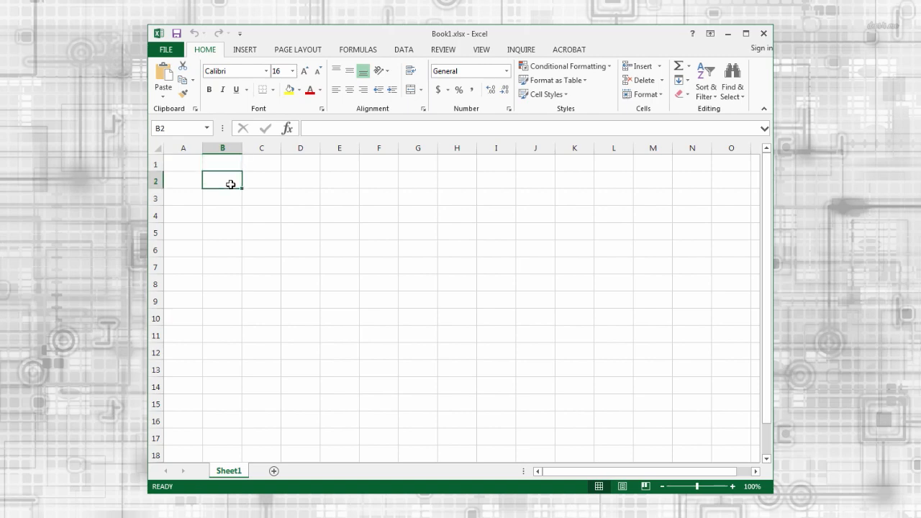
{"action": "type", "text": "Let us"}
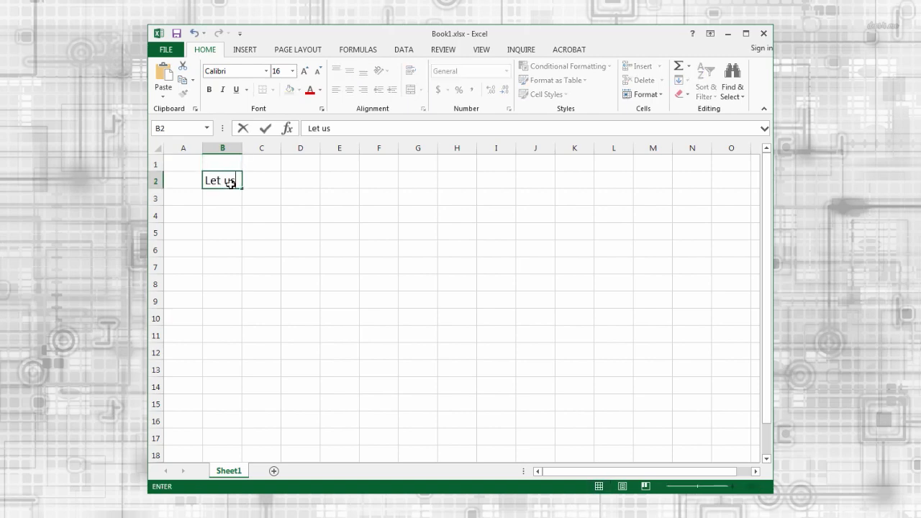
{"action": "type", "text": "add two"}
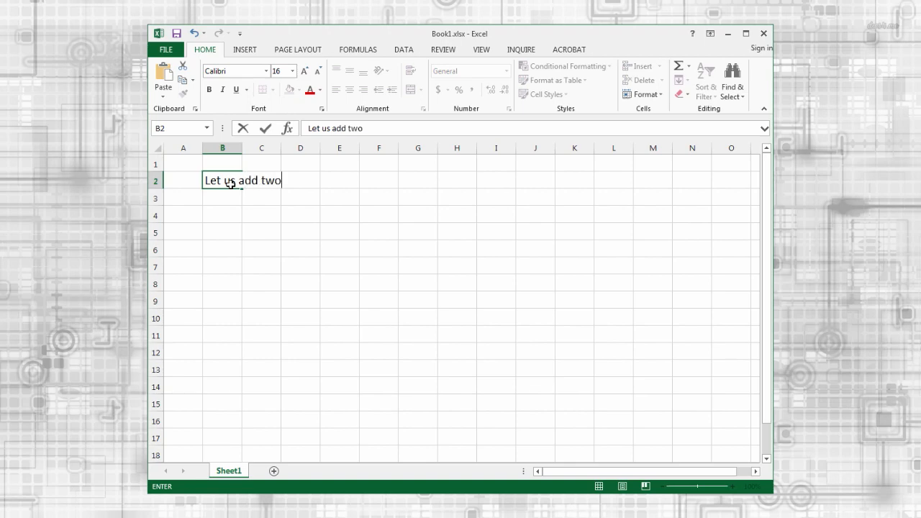
{"action": "type", "text": "numbers"}
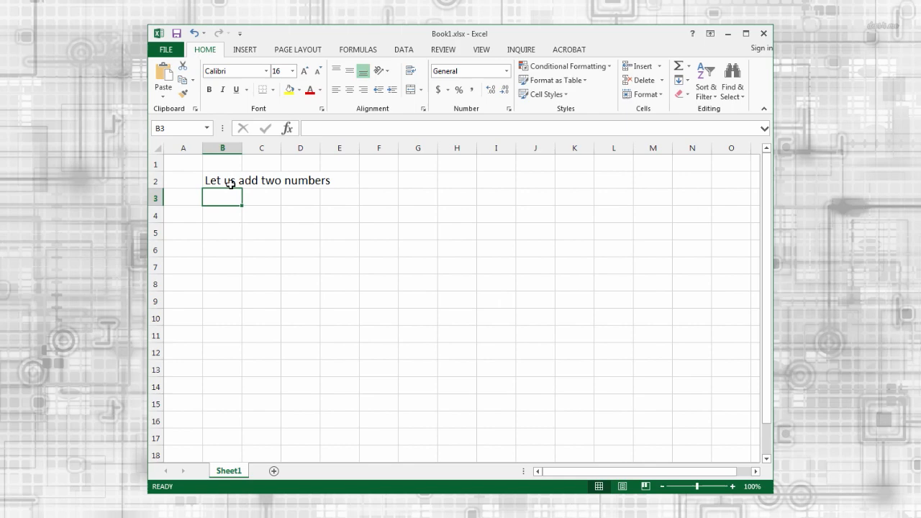
Enter 6, plus and 8 in cells B3, C3 and D3.
{"action": "type", "text": "6"}
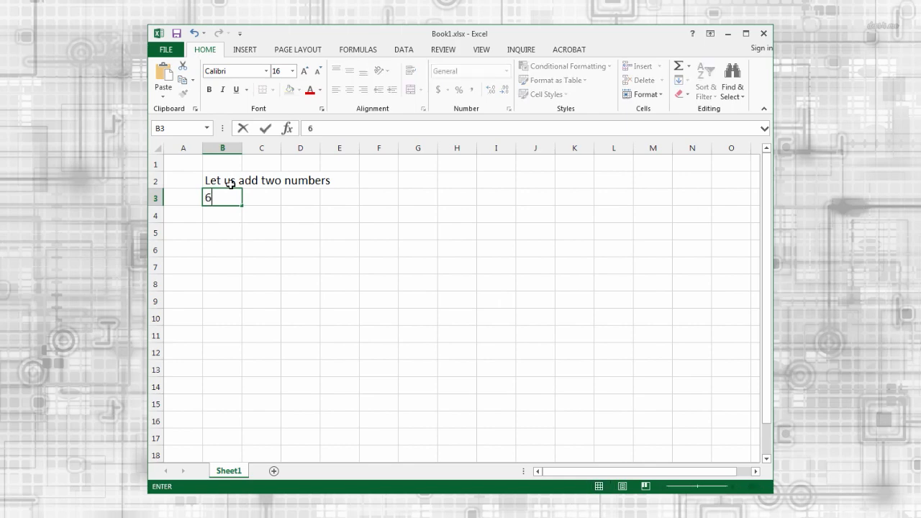
{"action": "left_click", "coordinate": [266, 128]}
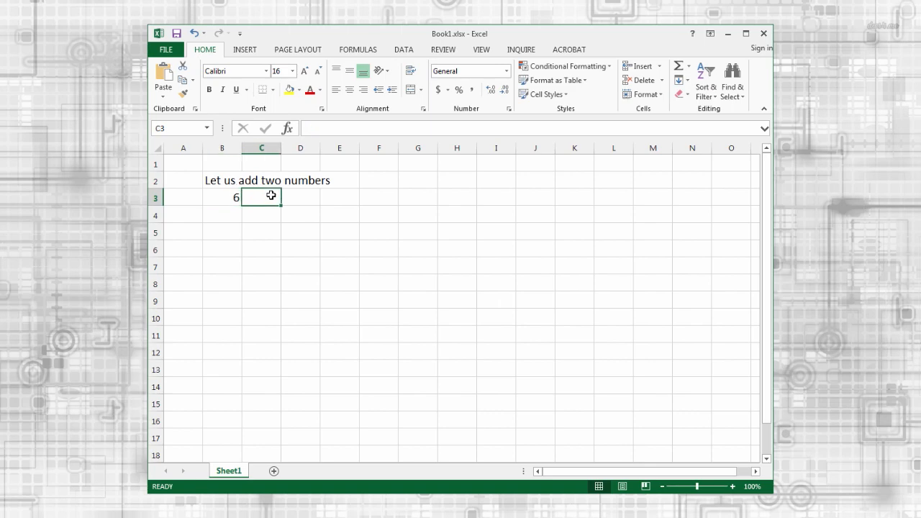
{"action": "type", "text": "+"}
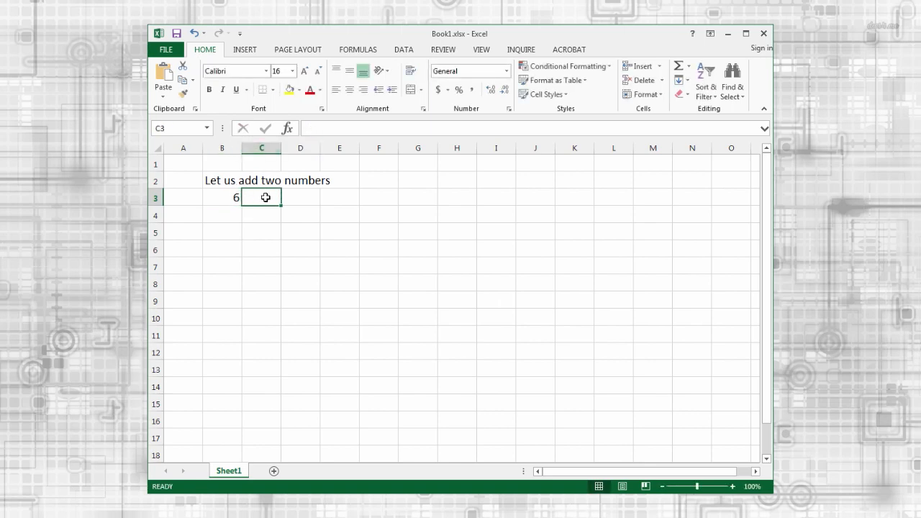
{"action": "type", "text": "plu"}
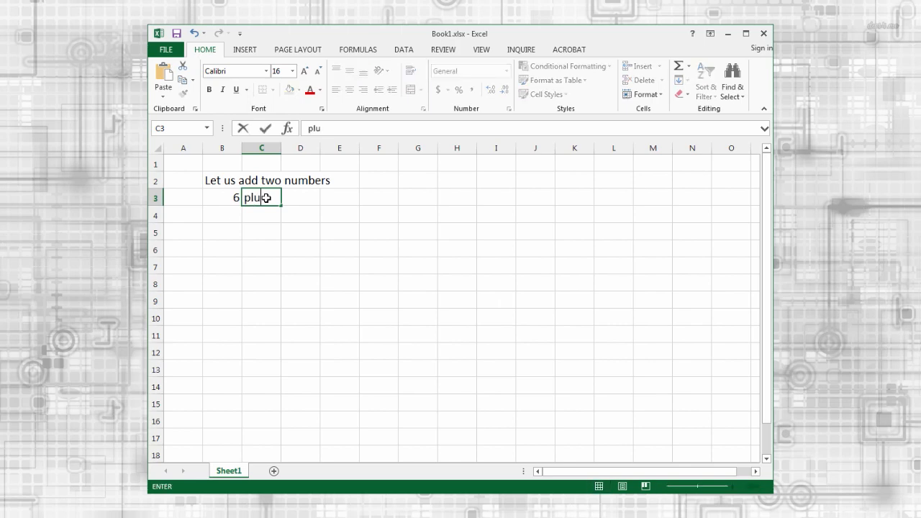
{"action": "key", "text": "tab"}
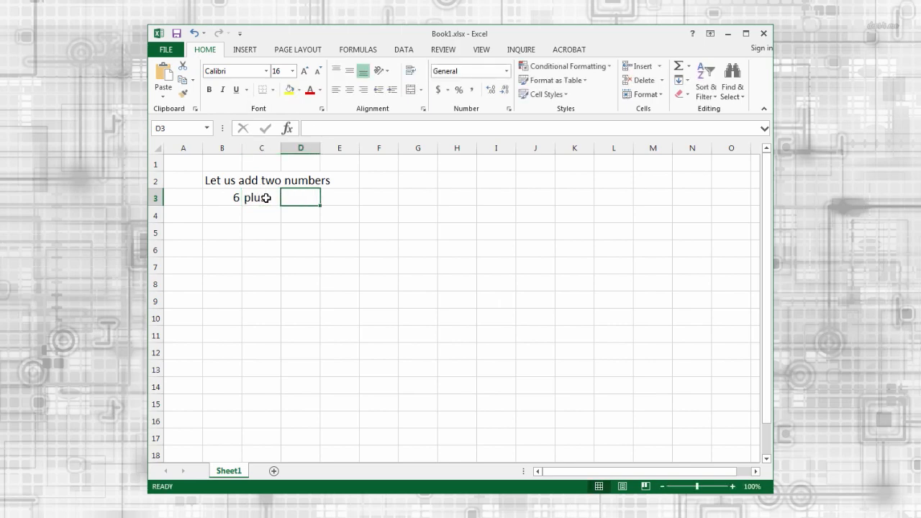
{"action": "type", "text": "8"}
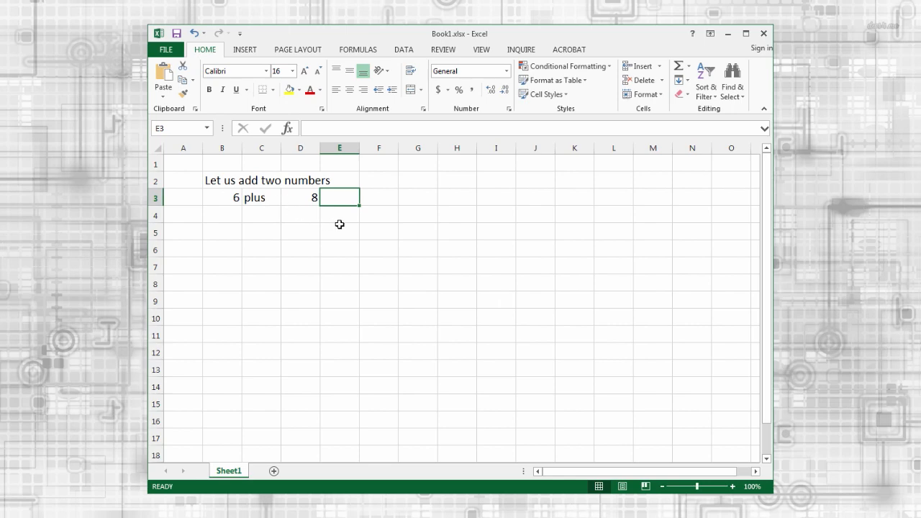
{"action": "mouse_move", "coordinate": [354, 139]}
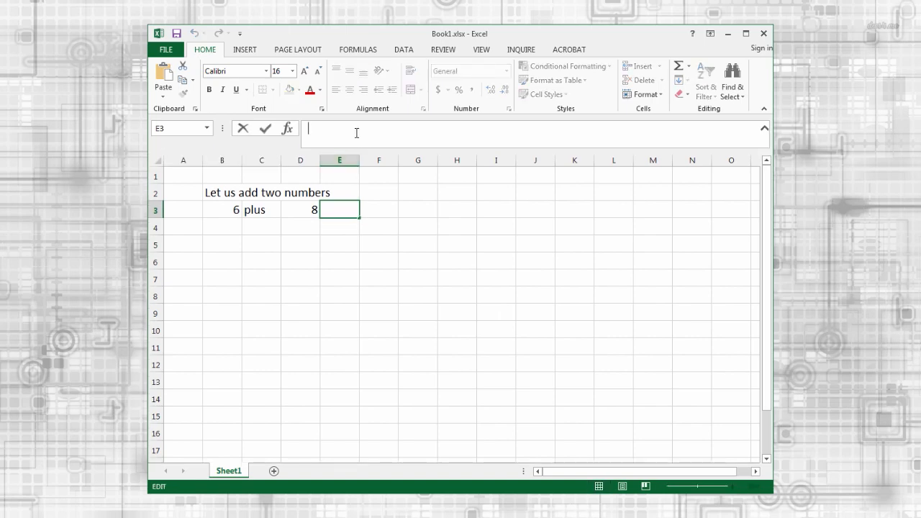
Add a formula summing B3 and D3, then change 6 to 10 so it shows 18.
{"action": "type", "text": "="}
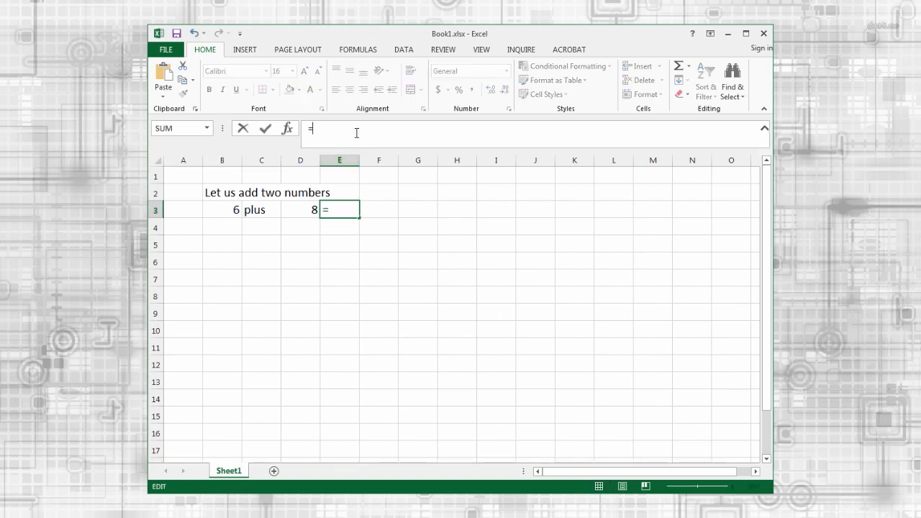
{"action": "mouse_move", "coordinate": [224, 212]}
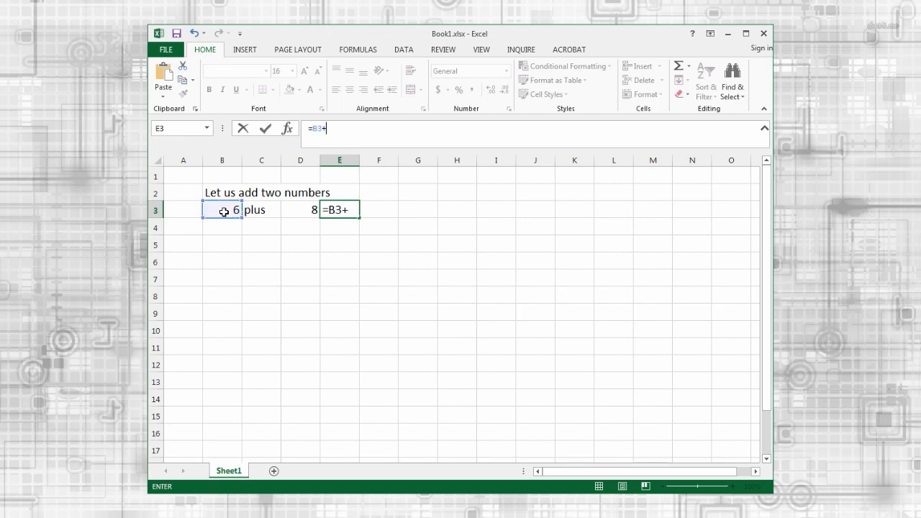
{"action": "left_click", "coordinate": [300, 209]}
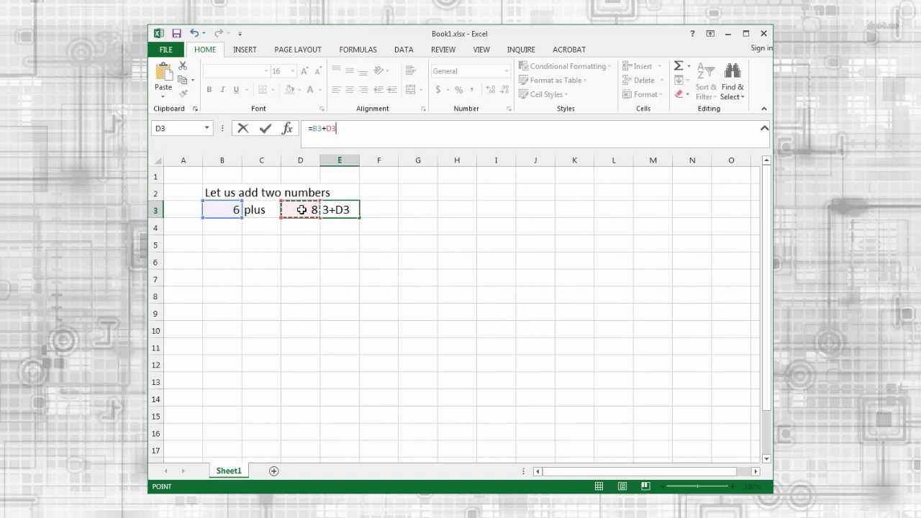
{"action": "mouse_move", "coordinate": [265, 128]}
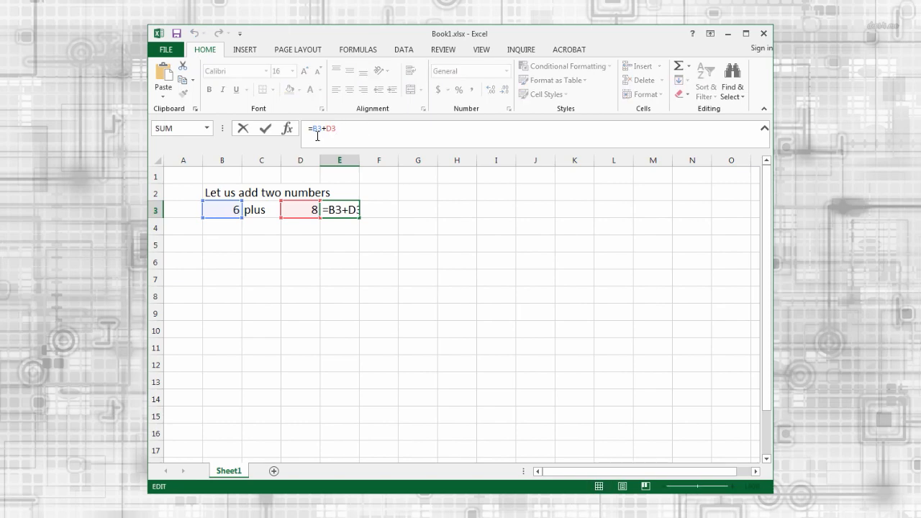
{"action": "mouse_move", "coordinate": [229, 223]}
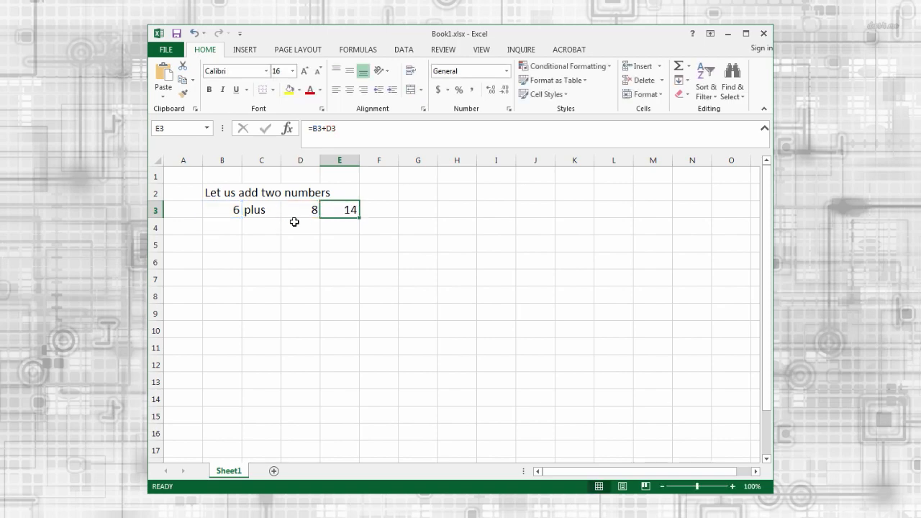
{"action": "left_click", "coordinate": [221, 209]}
{"action": "type", "text": "10"}
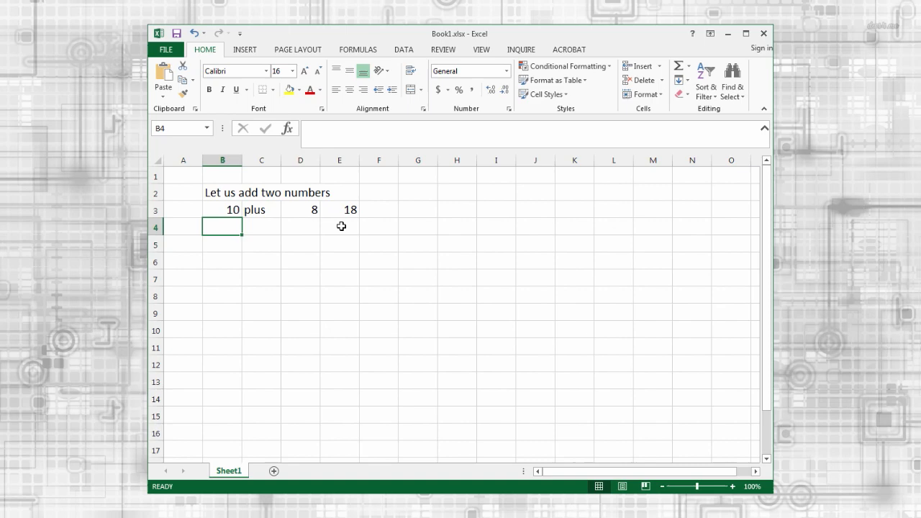
{"action": "mouse_move", "coordinate": [223, 192]}
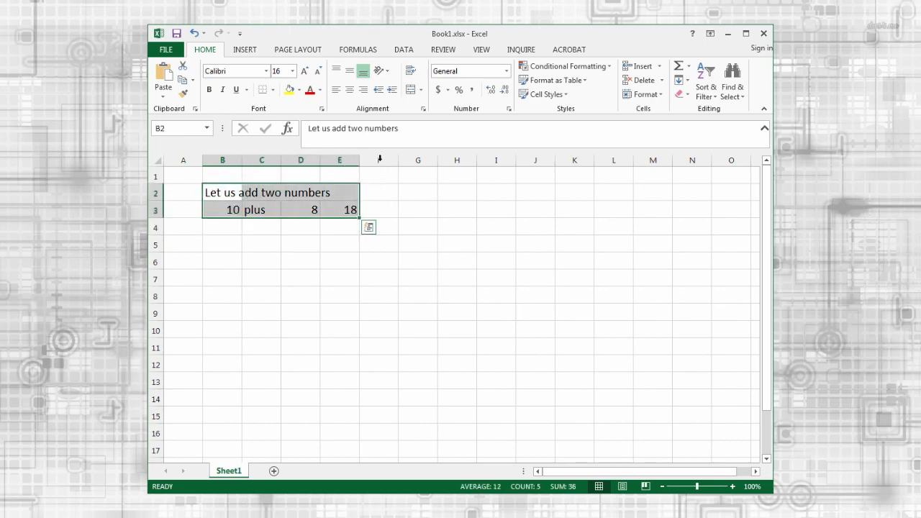
Left-align the heading and the 10, plus, 8, 18 row after briefly trying right alignment.
{"action": "left_click", "coordinate": [335, 89]}
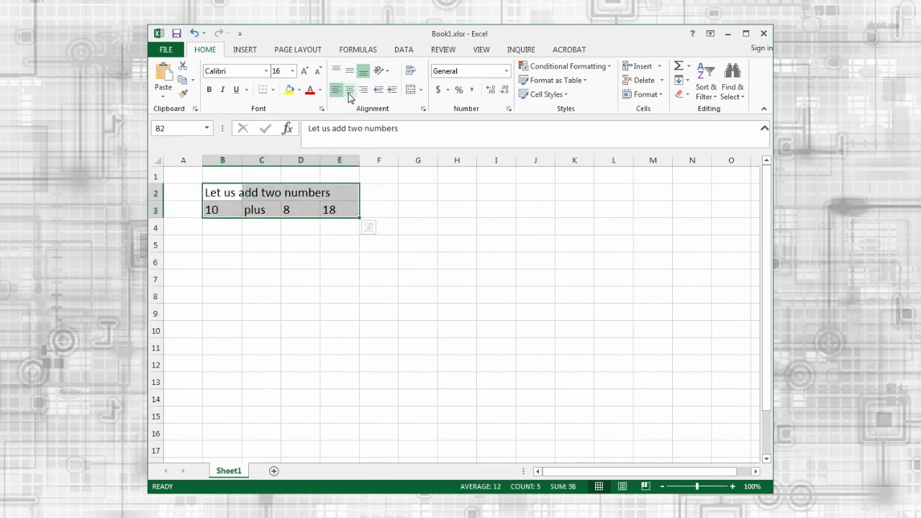
{"action": "left_click", "coordinate": [350, 90]}
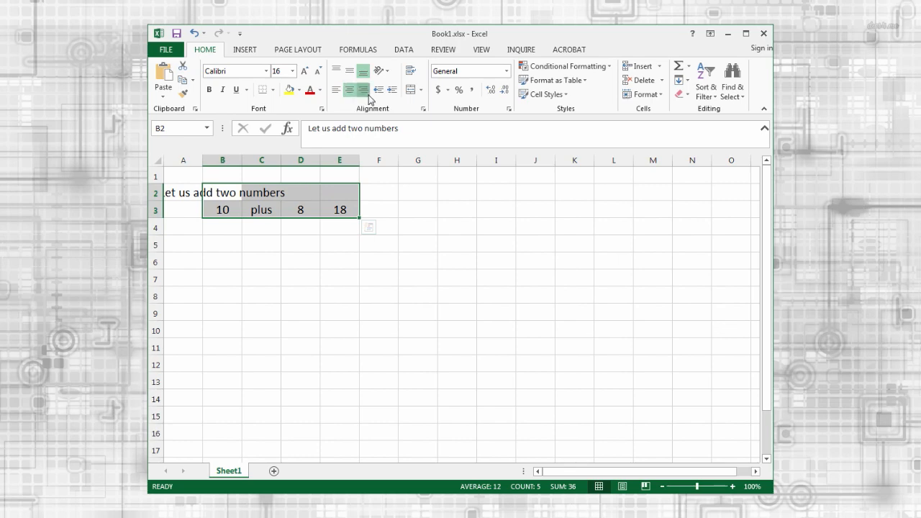
{"action": "left_click", "coordinate": [335, 90]}
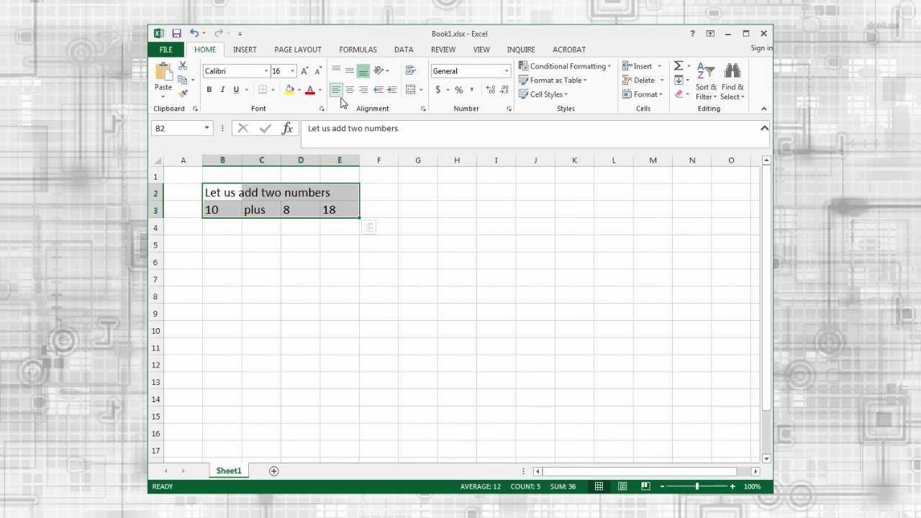
{"action": "left_click", "coordinate": [378, 209]}
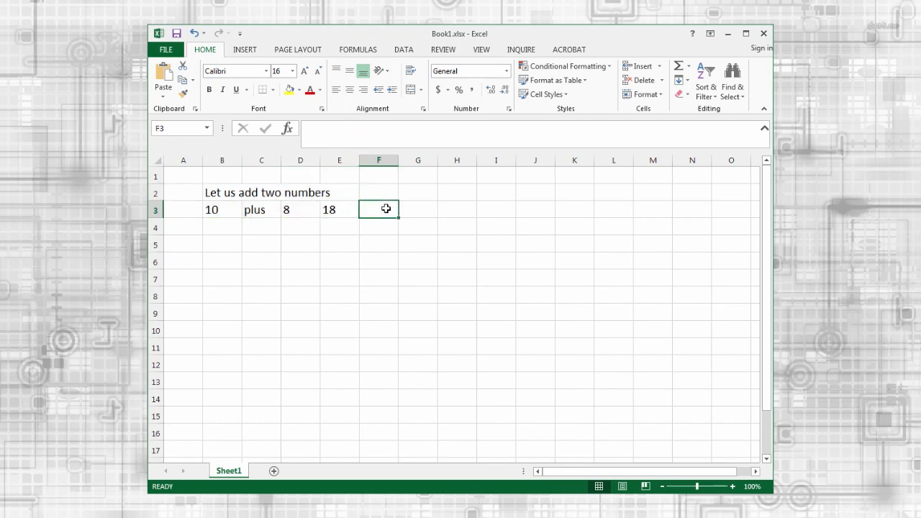
Enter '=10+8 in F3 so it displays as text rather than a result.
{"action": "type", "text": "'"}
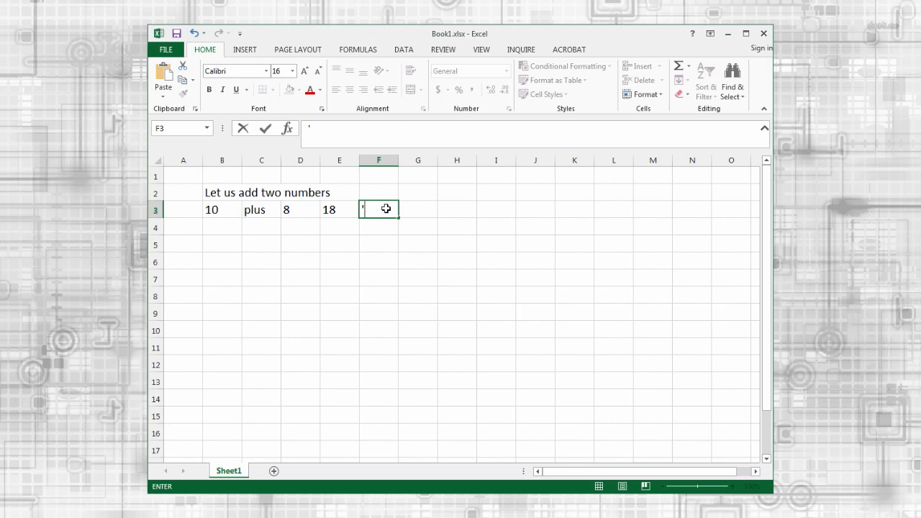
{"action": "type", "text": "=1"}
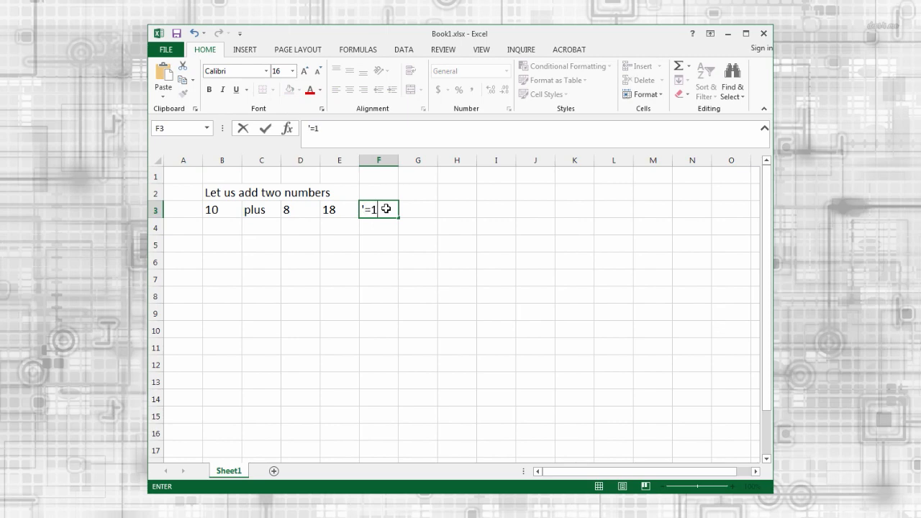
{"action": "type", "text": "0+8"}
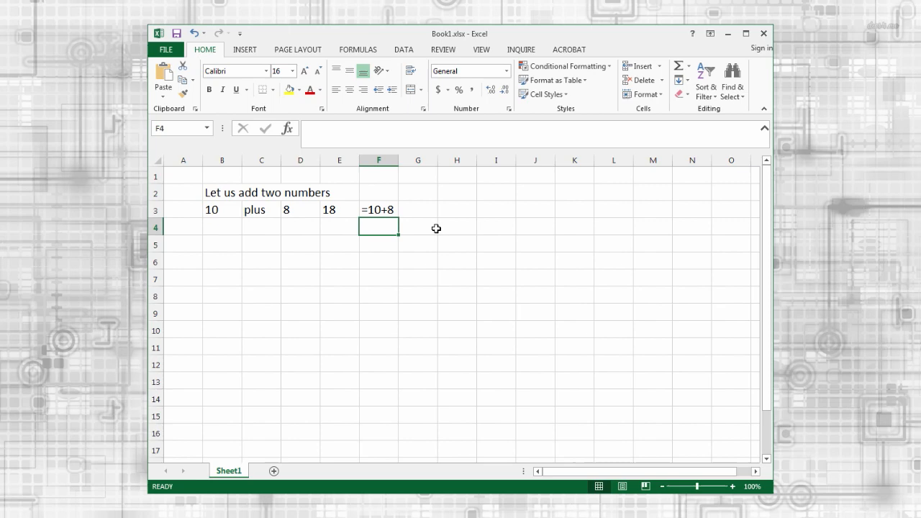
{"action": "left_click", "coordinate": [222, 192]}
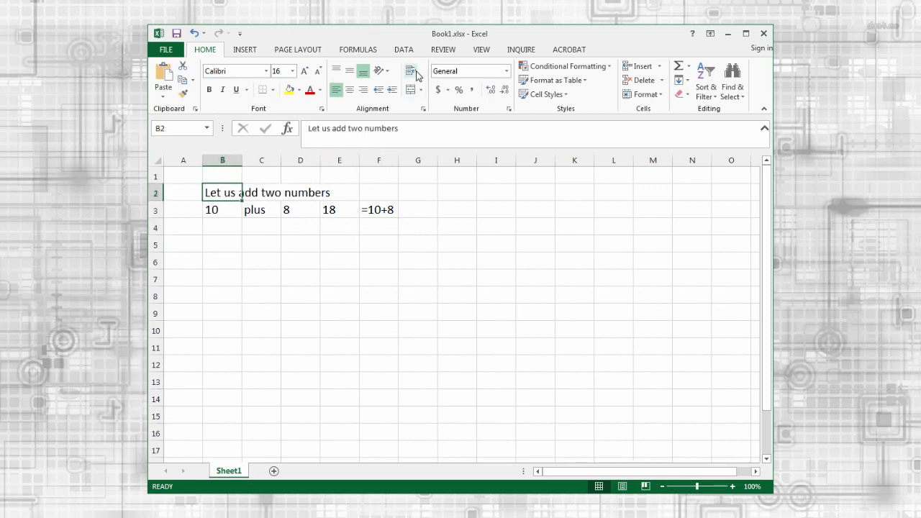
Wrap the B2 heading, widen column B, and centre the heading vertically.
{"action": "left_click", "coordinate": [412, 71]}
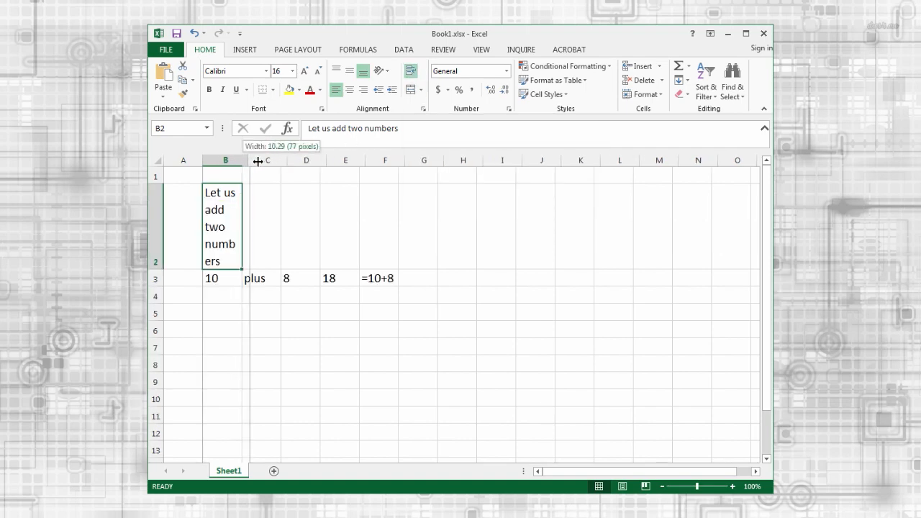
{"action": "left_click_drag", "start_coordinate": [244, 160], "coordinate": [297, 160]}
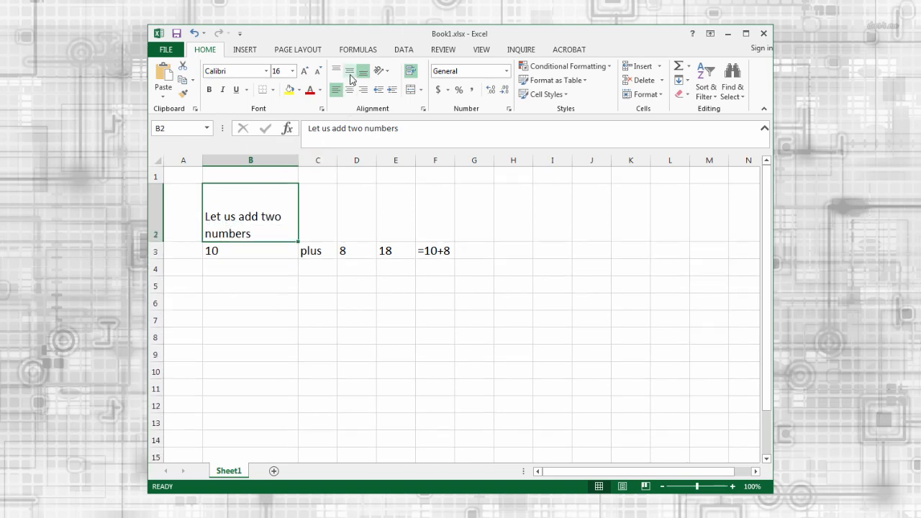
{"action": "left_click", "coordinate": [336, 71]}
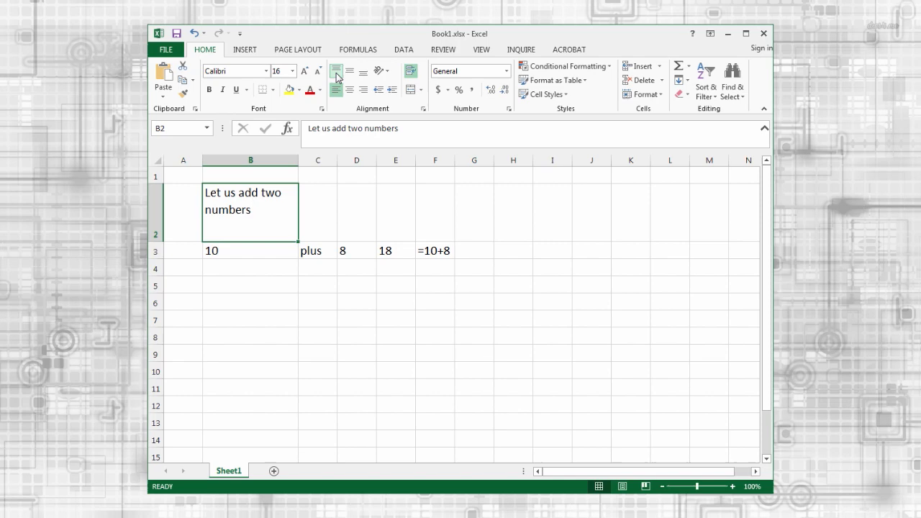
{"action": "left_click", "coordinate": [349, 72]}
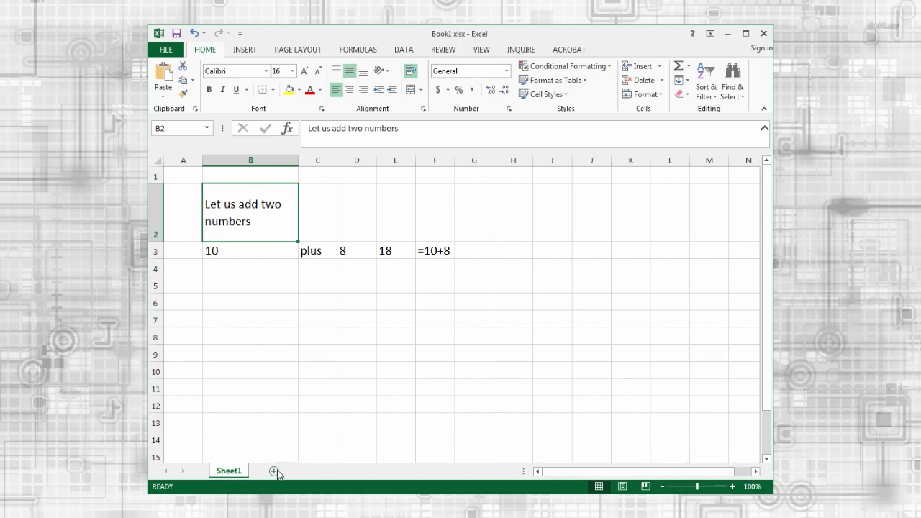
Add two new worksheets and rename them Report and Lab.
{"action": "left_click", "coordinate": [274, 471]}
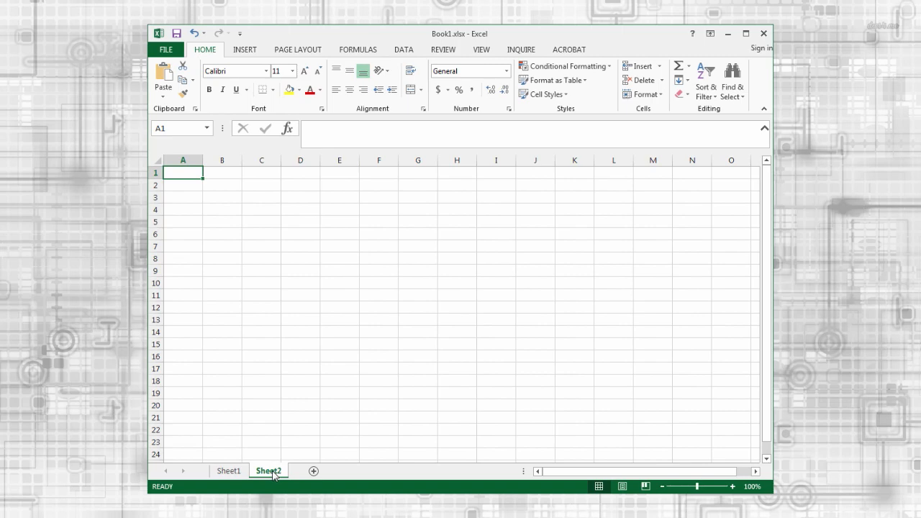
{"action": "double_click", "coordinate": [268, 470]}
{"action": "type", "text": "Report"}
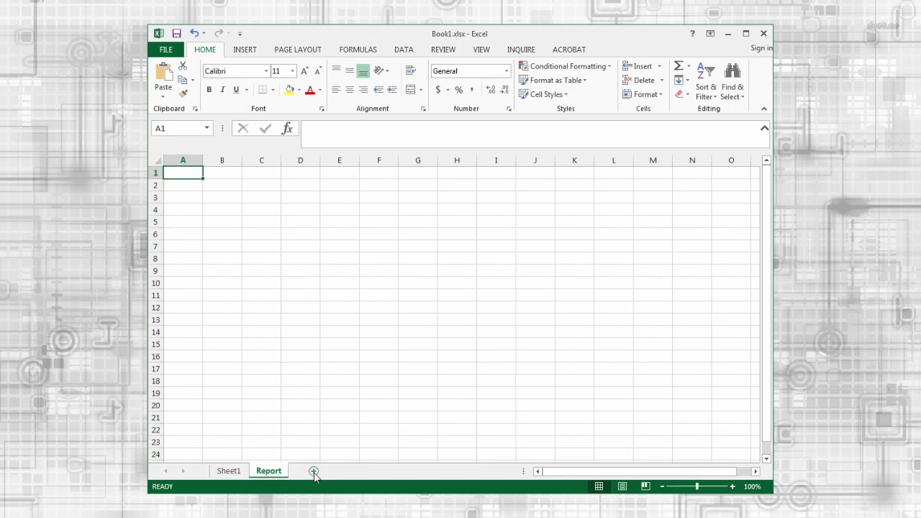
{"action": "left_click", "coordinate": [313, 471]}
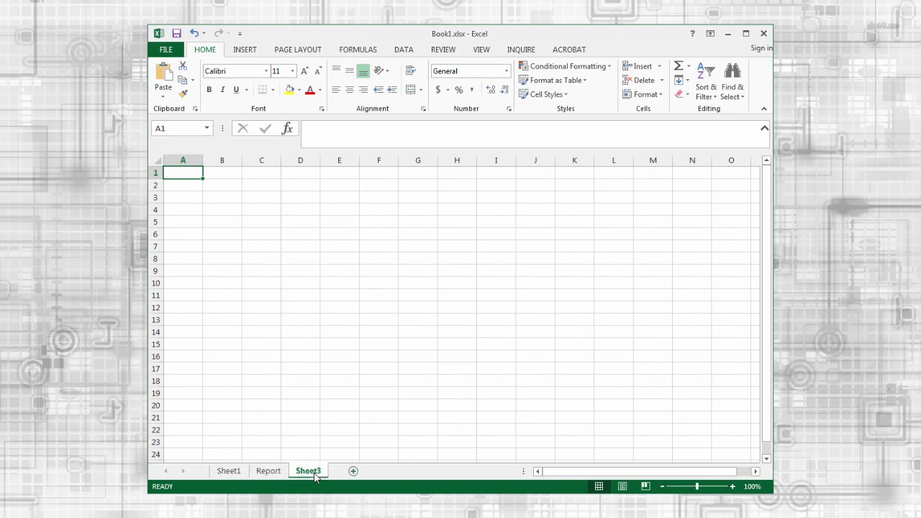
{"action": "double_click", "coordinate": [307, 471]}
{"action": "type", "text": "Lab"}
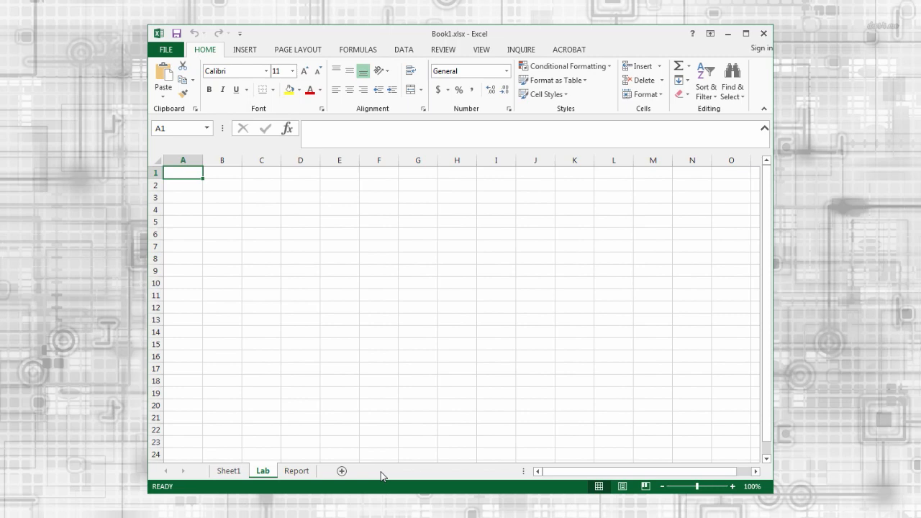
Link Lab's C5 to Sheet1's E3 so it shows 18, then begin renaming Sheet1.
{"action": "left_click", "coordinate": [262, 221]}
{"action": "type", "text": "="}
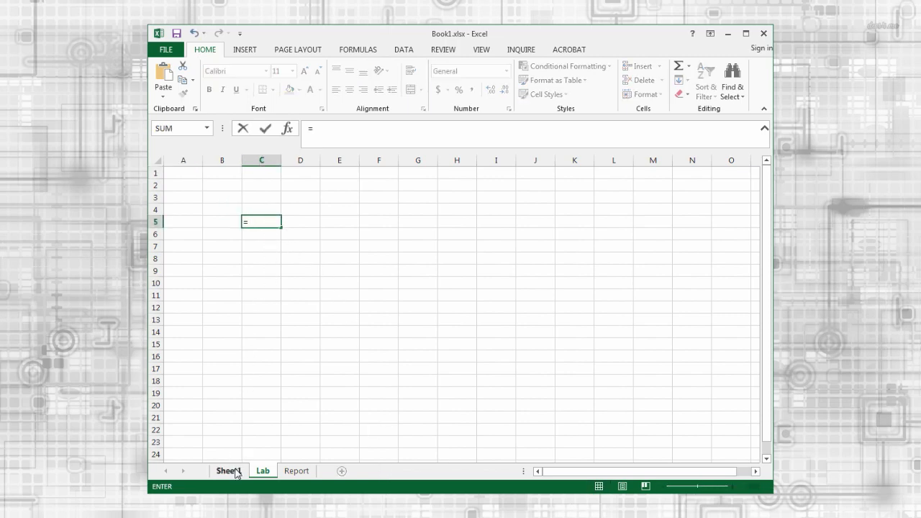
{"action": "left_click", "coordinate": [228, 470]}
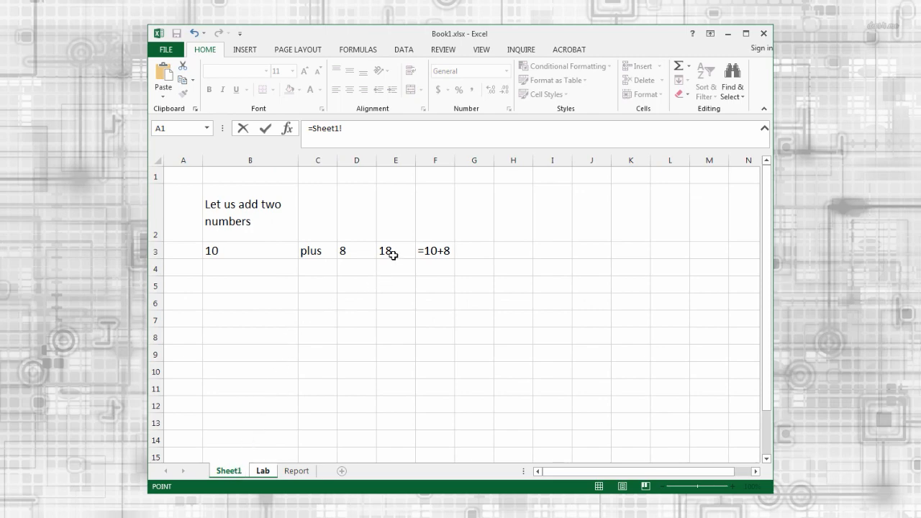
{"action": "left_click", "coordinate": [395, 250]}
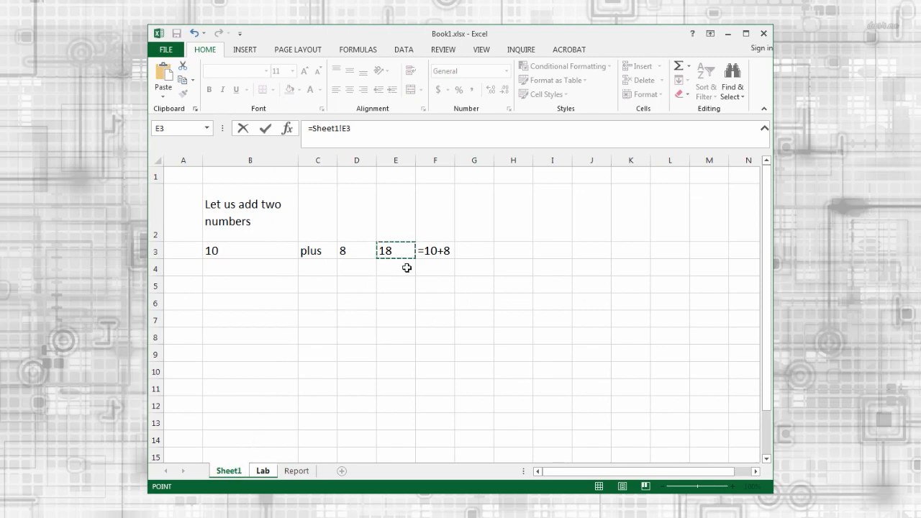
{"action": "left_click", "coordinate": [262, 471]}
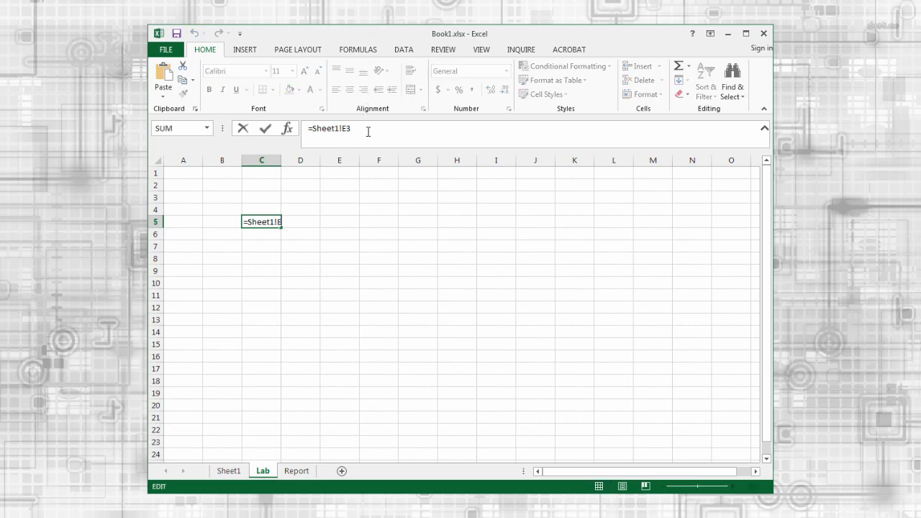
{"action": "key", "text": "Return"}
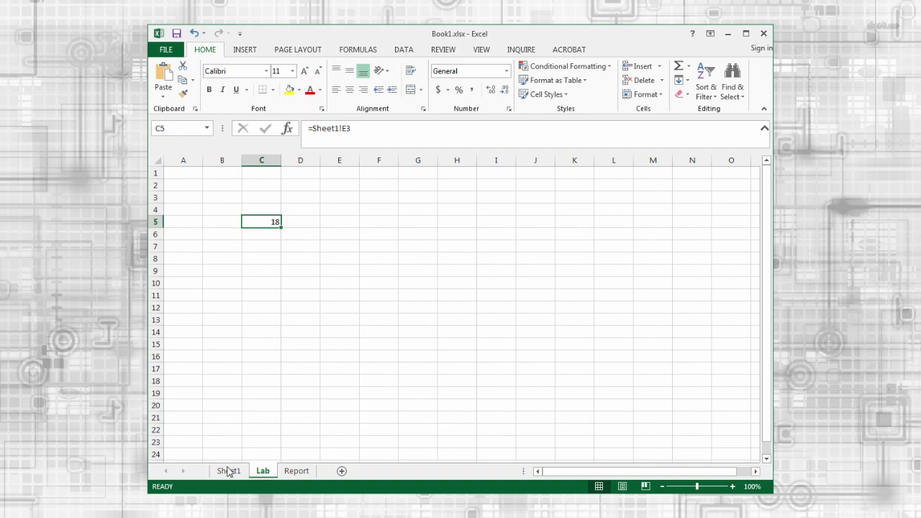
{"action": "left_click", "coordinate": [228, 470]}
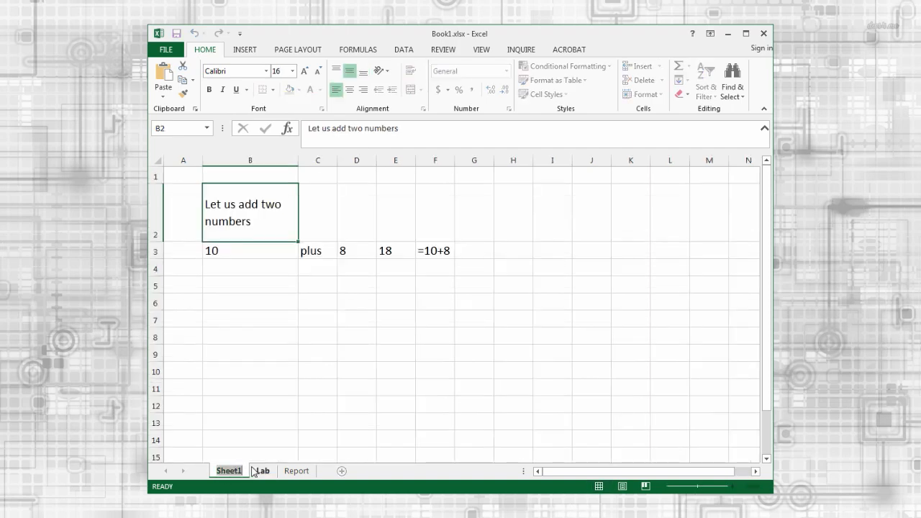
{"action": "double_click", "coordinate": [228, 471]}
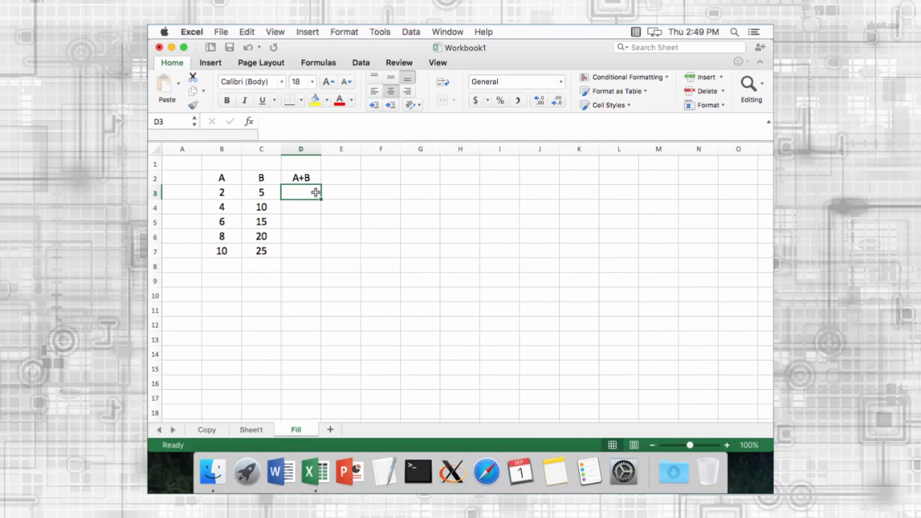
Fill an =B3+C3 formula down, clear the 15 in C5, and refill.
{"action": "type", "text": "="}
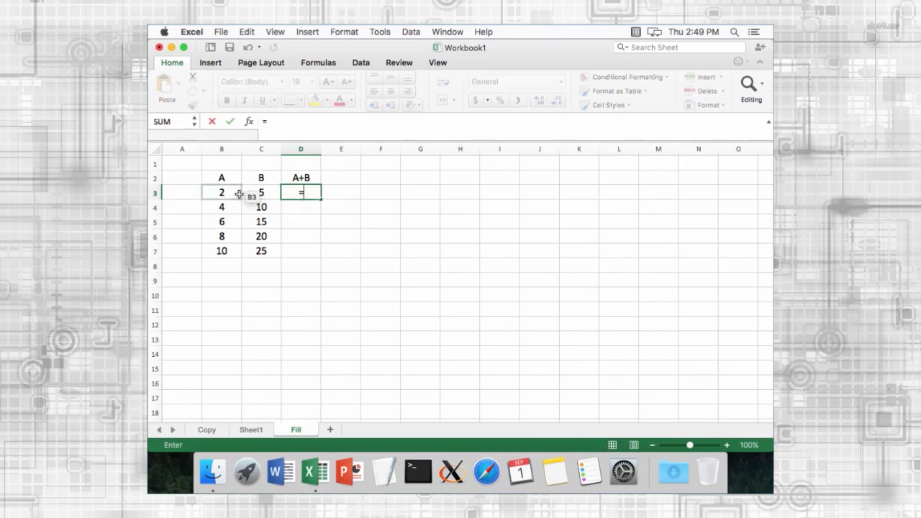
{"action": "left_click", "coordinate": [221, 192]}
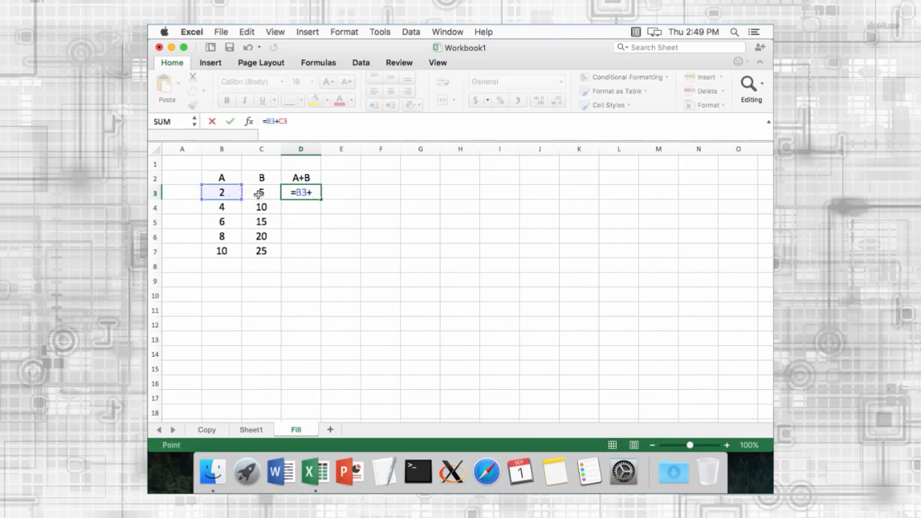
{"action": "left_click", "coordinate": [261, 192]}
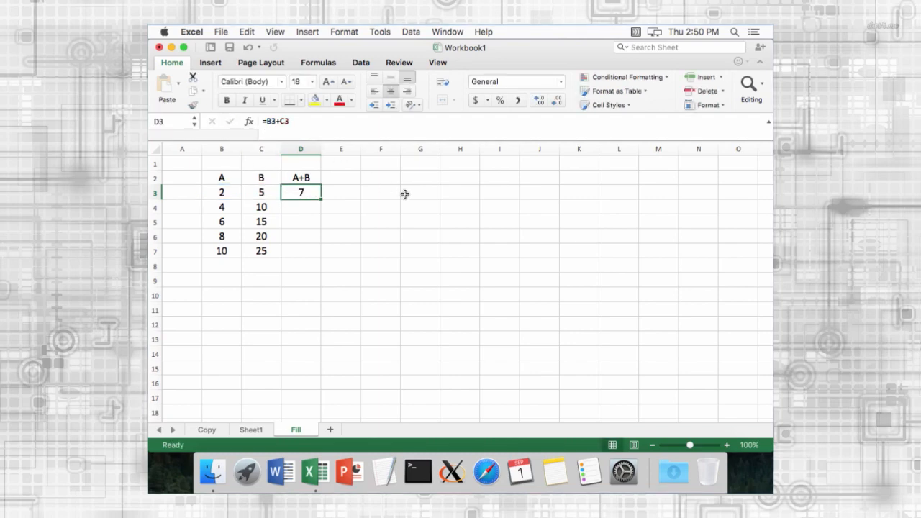
{"action": "mouse_move", "coordinate": [333, 203]}
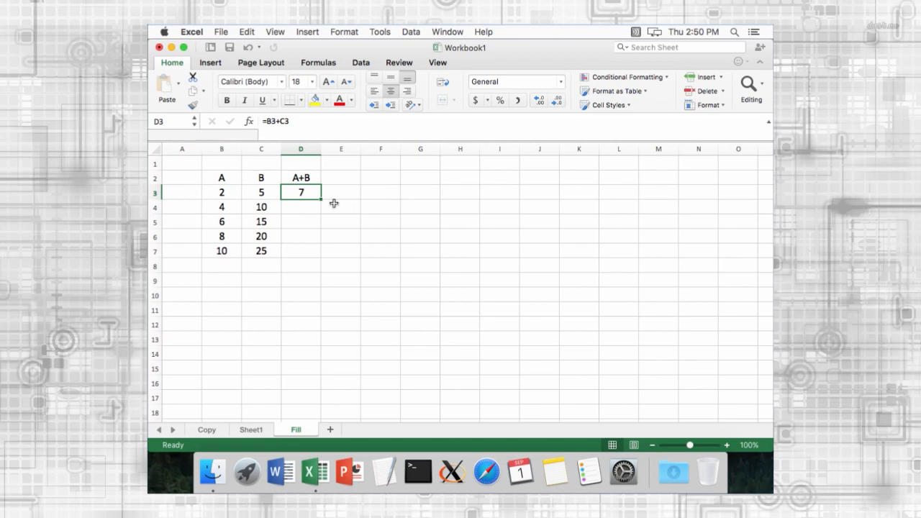
{"action": "mouse_move", "coordinate": [320, 203]}
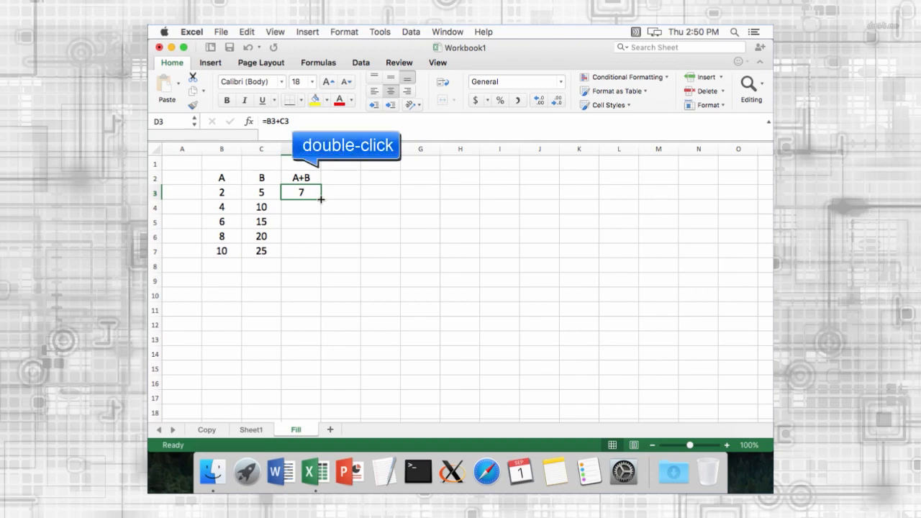
{"action": "double_click", "coordinate": [321, 199]}
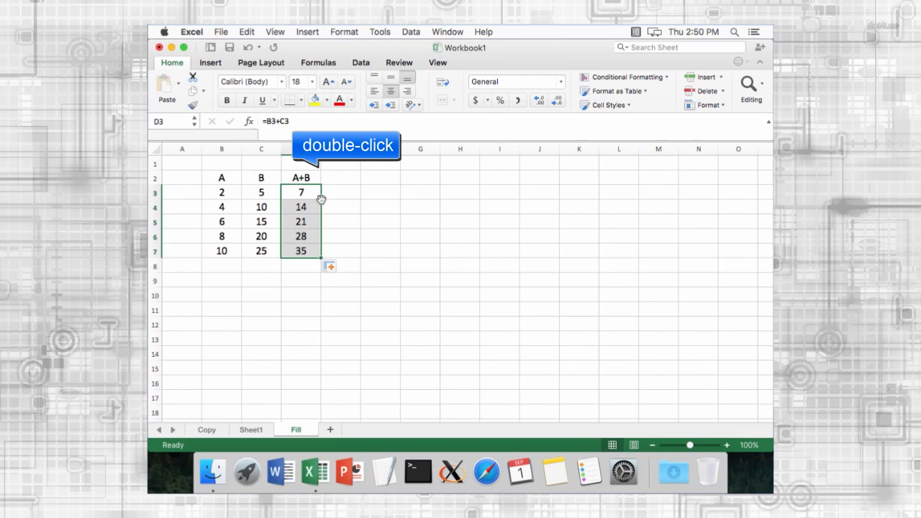
{"action": "double_click", "coordinate": [321, 199]}
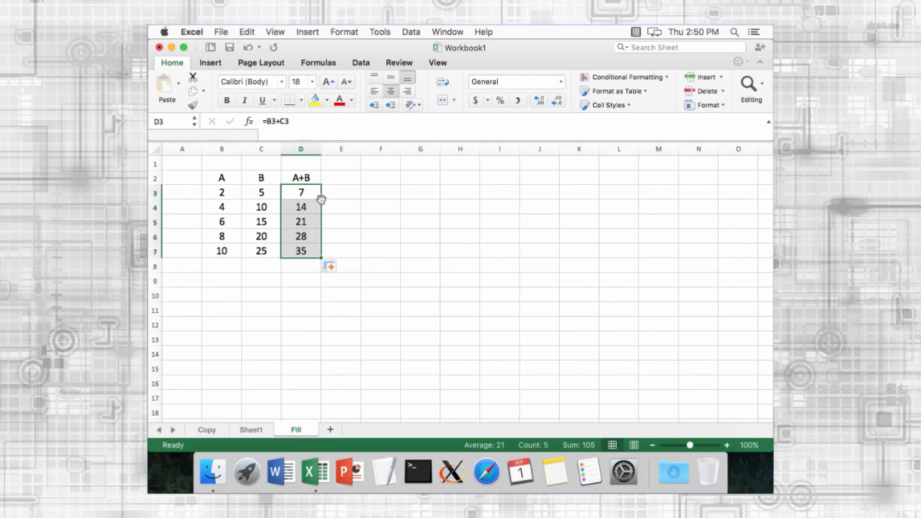
{"action": "mouse_move", "coordinate": [413, 231]}
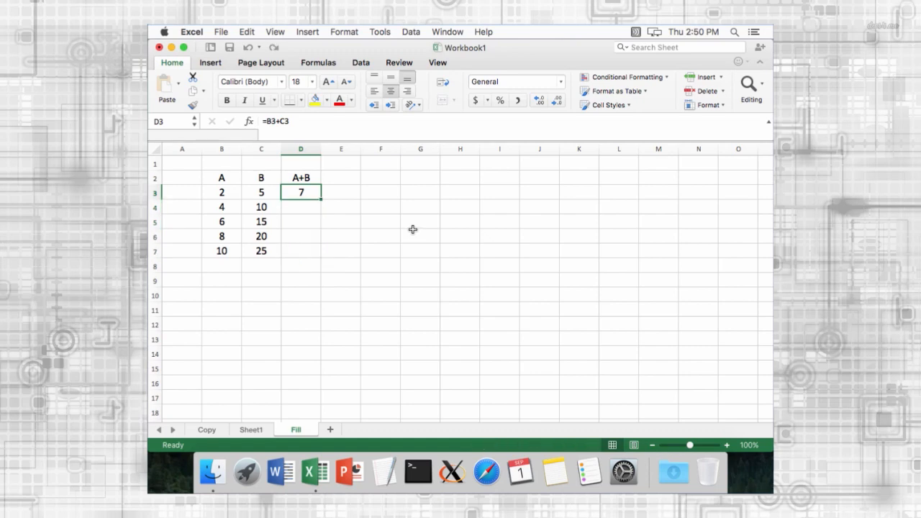
{"action": "left_click", "coordinate": [261, 221]}
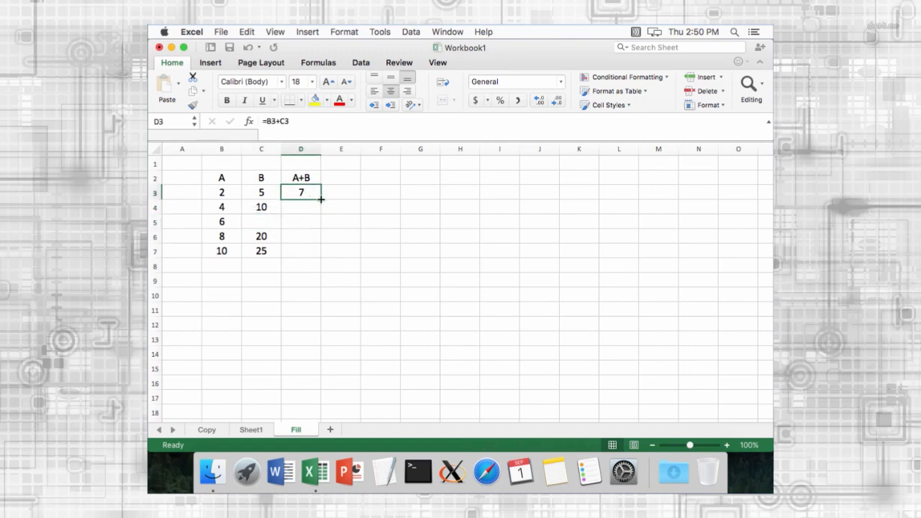
{"action": "left_click_drag", "start_coordinate": [321, 200], "coordinate": [301, 207]}
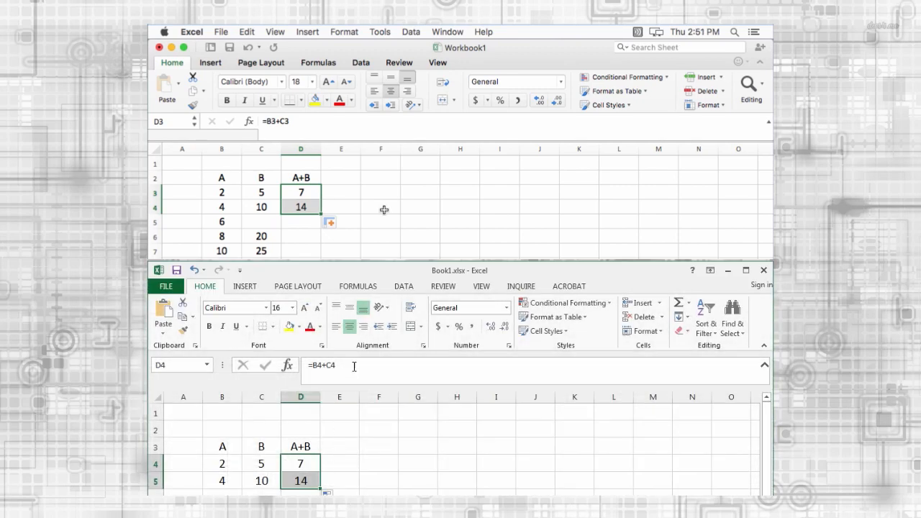
{"action": "mouse_move", "coordinate": [358, 285]}
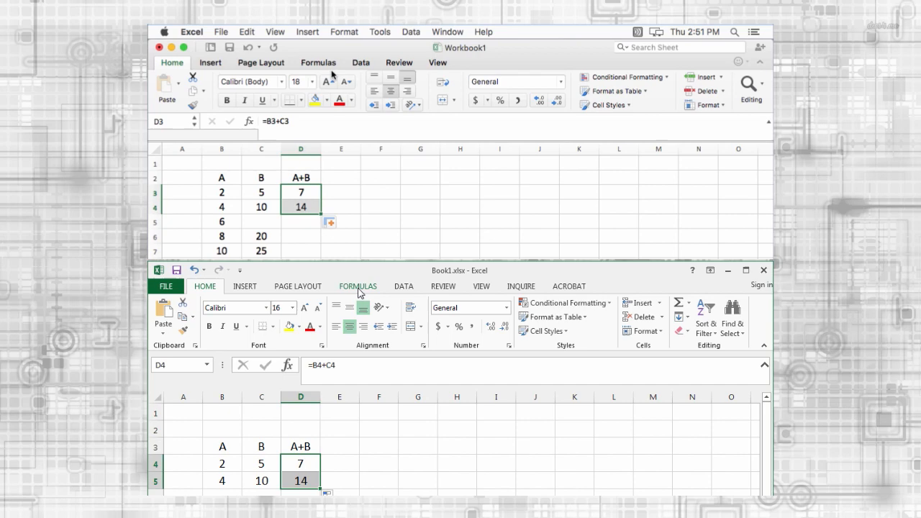
Open the Formulas tab and select Show Formulas.
{"action": "left_click", "coordinate": [357, 285]}
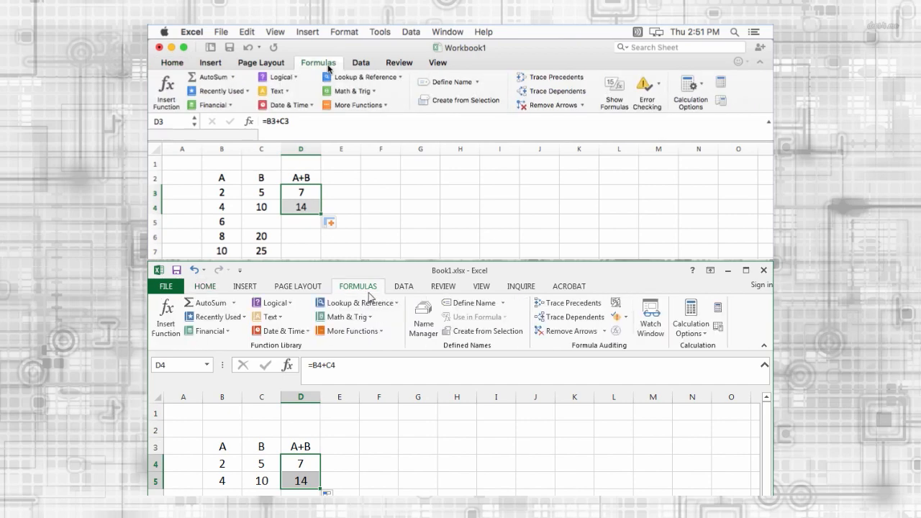
{"action": "mouse_move", "coordinate": [616, 302]}
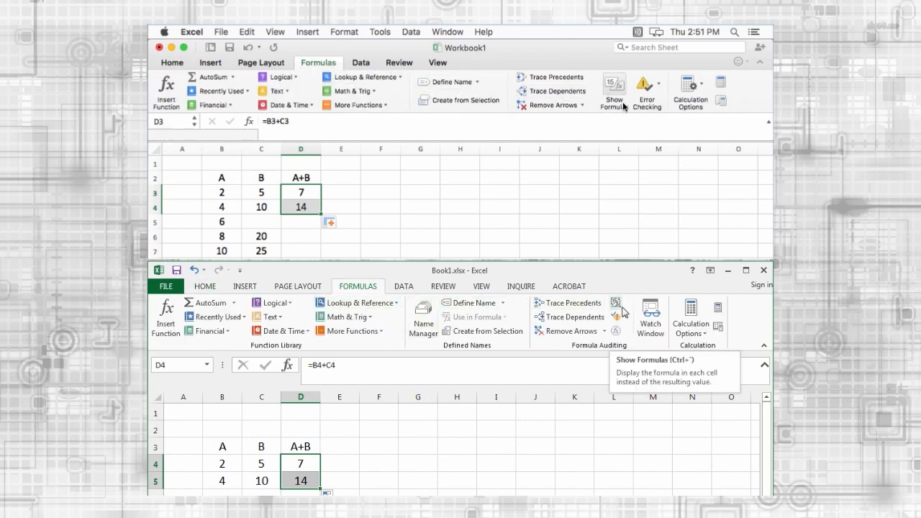
{"action": "left_click", "coordinate": [613, 90]}
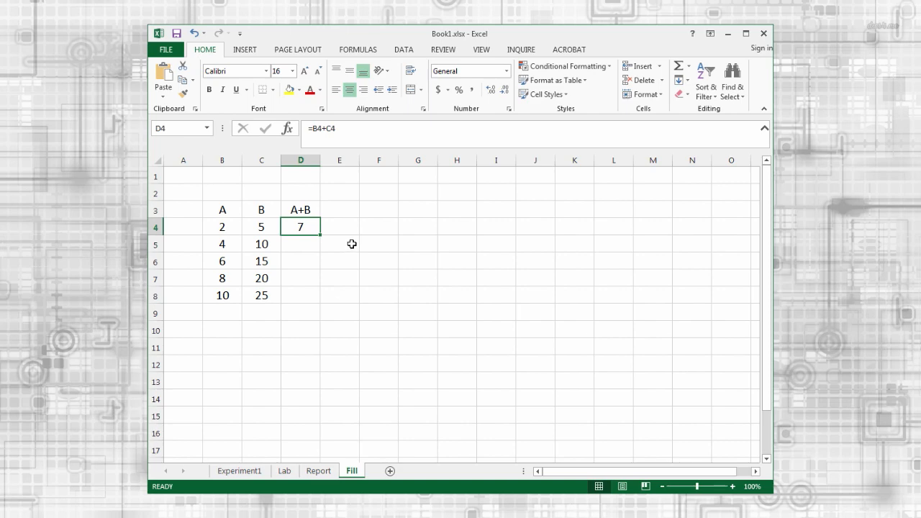
{"action": "mouse_move", "coordinate": [312, 227]}
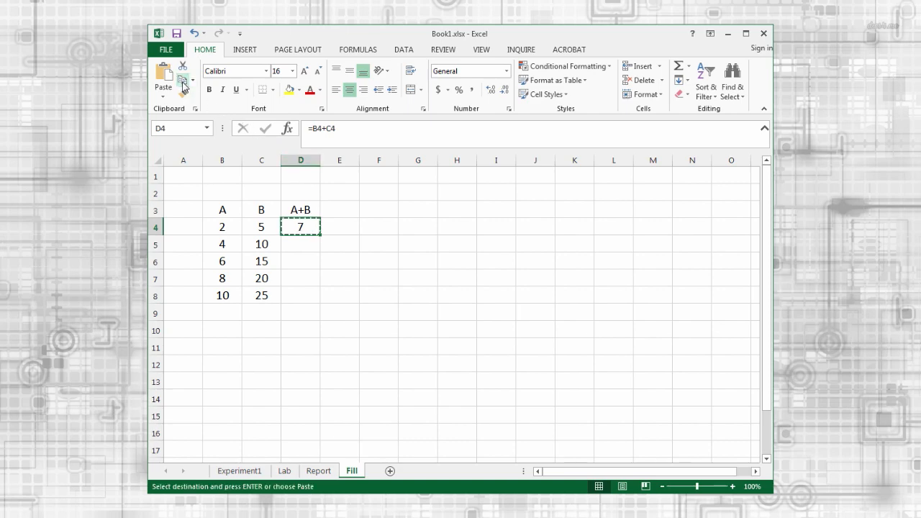
{"action": "mouse_move", "coordinate": [338, 259]}
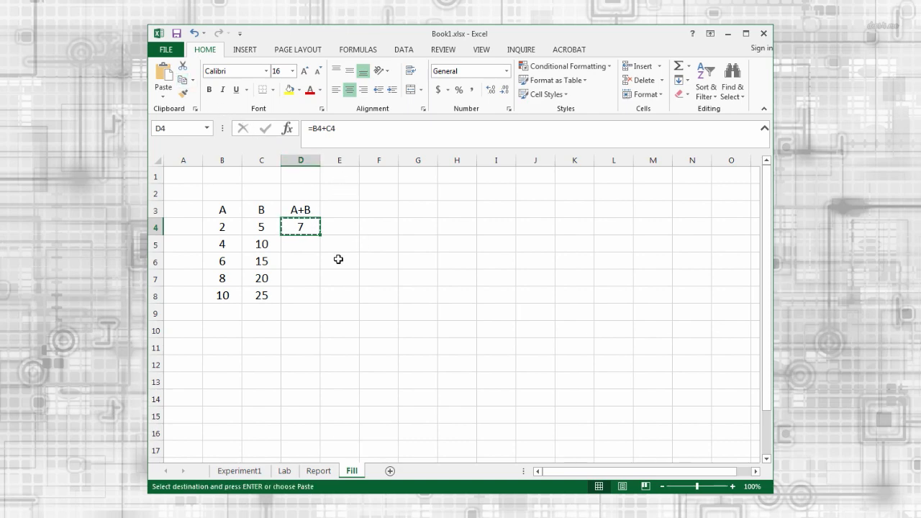
Paste D4 into D6 keeping only its value, 7.
{"action": "left_click", "coordinate": [300, 261]}
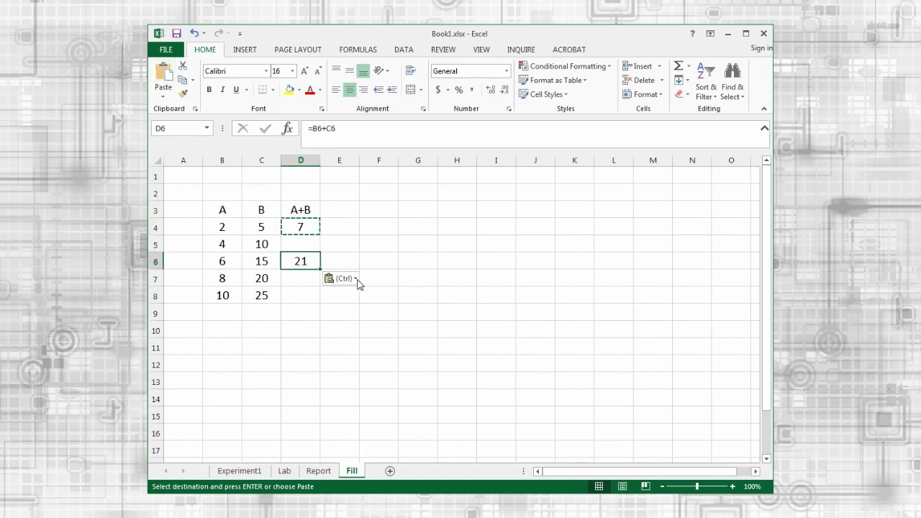
{"action": "left_click", "coordinate": [355, 279]}
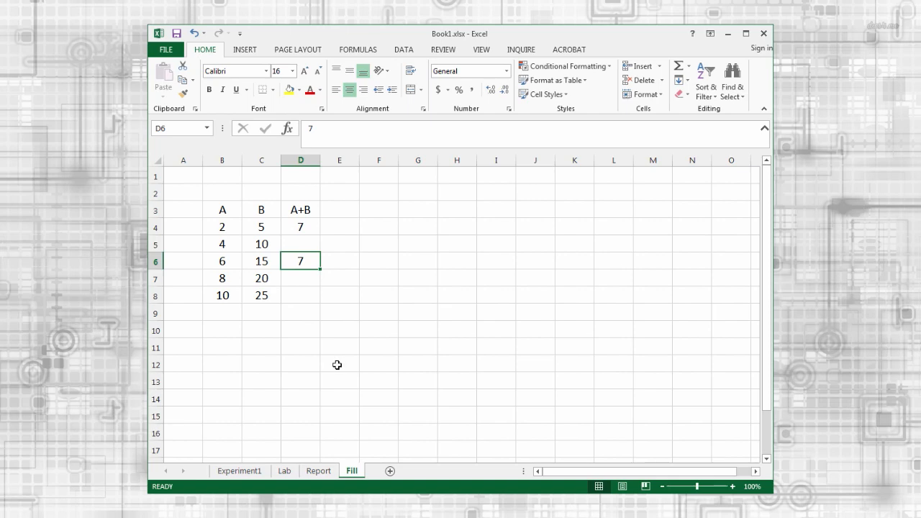
Copy D4's formula into D7, where it becomes =B7+C7 and shows 28.
{"action": "left_click", "coordinate": [300, 227]}
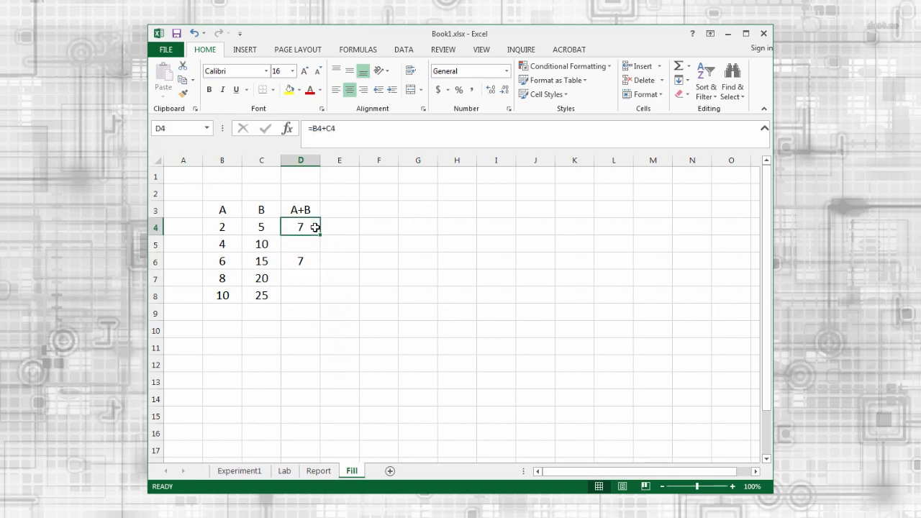
{"action": "key", "text": "ctrl+c"}
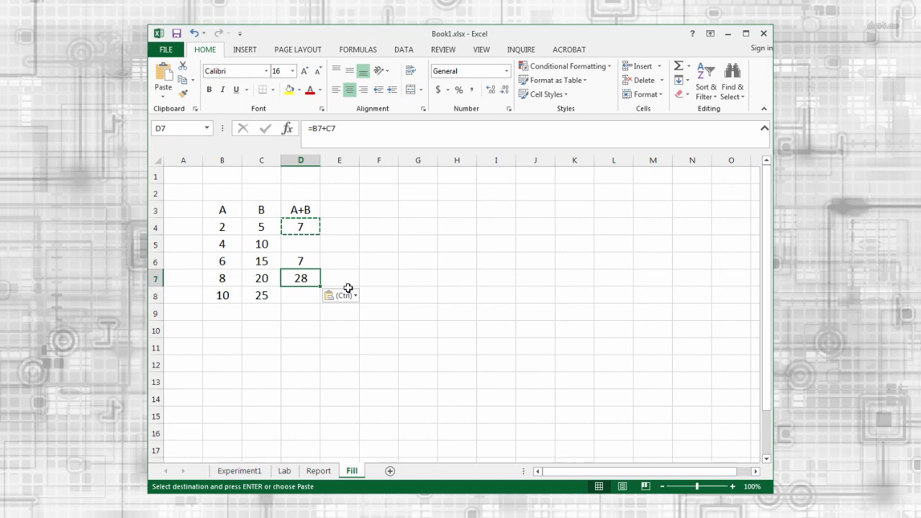
{"action": "mouse_move", "coordinate": [306, 279]}
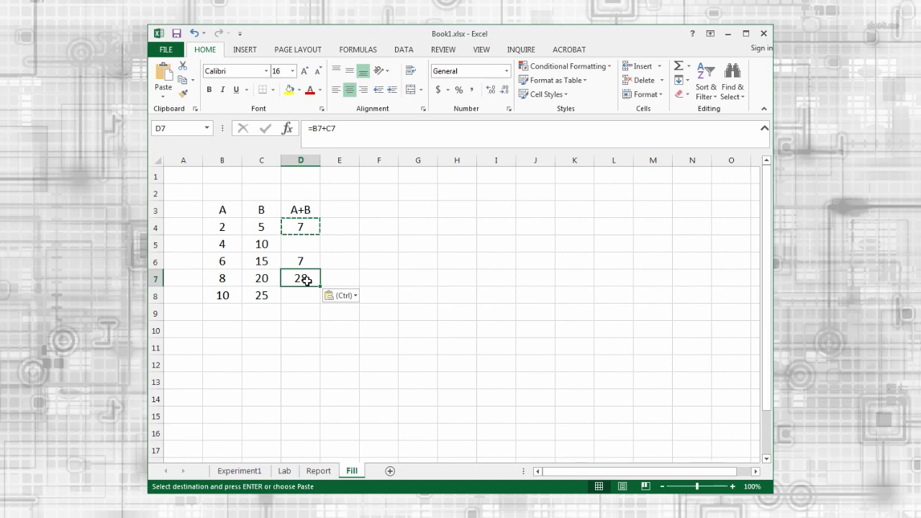
{"action": "double_click", "coordinate": [300, 278]}
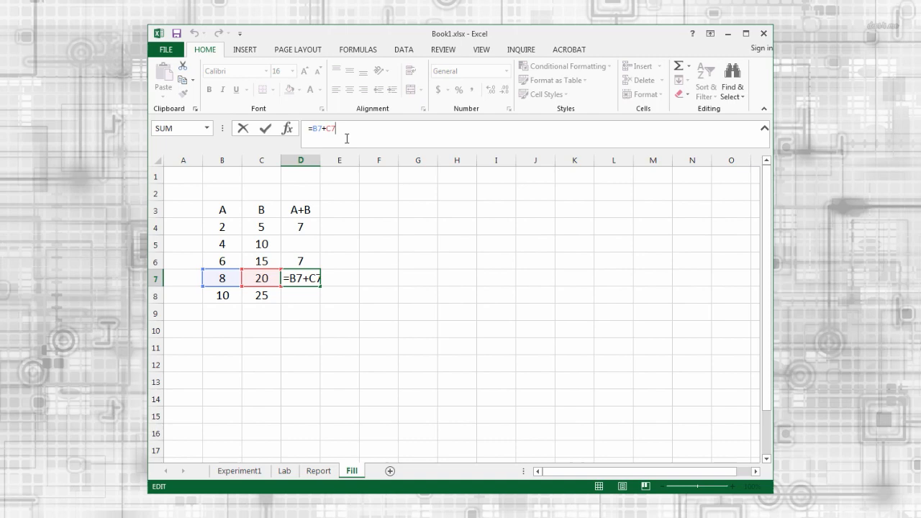
Change D4's formula to =$B$4+C4 with a fully absolute B4 reference.
{"action": "key", "text": "Return"}
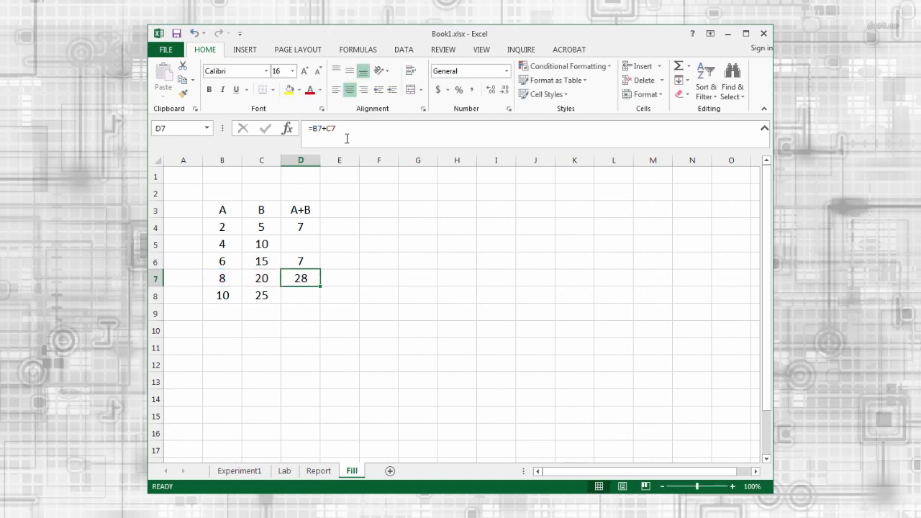
{"action": "left_click", "coordinate": [300, 226]}
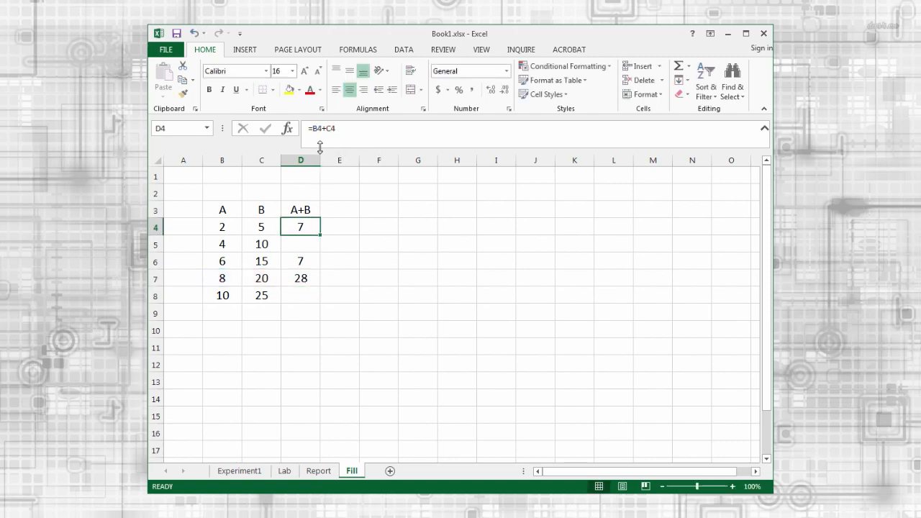
{"action": "double_click", "coordinate": [300, 226]}
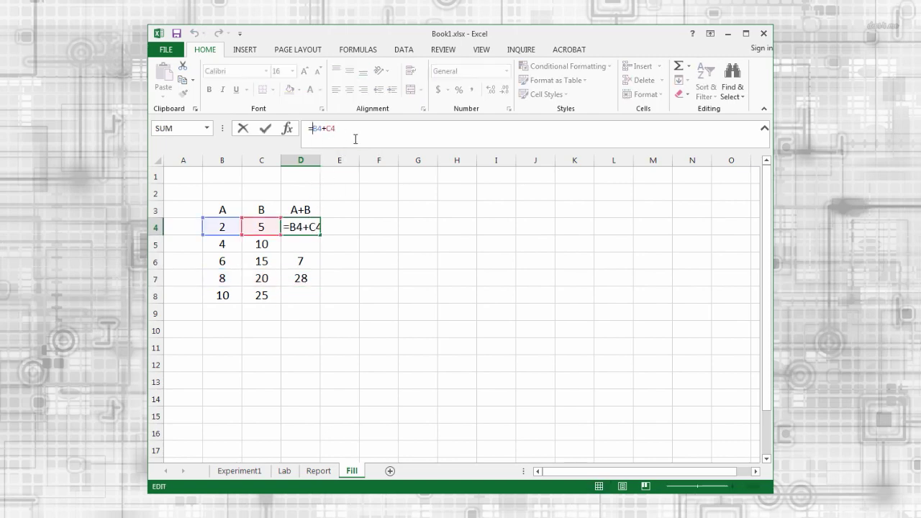
{"action": "key", "text": "F4"}
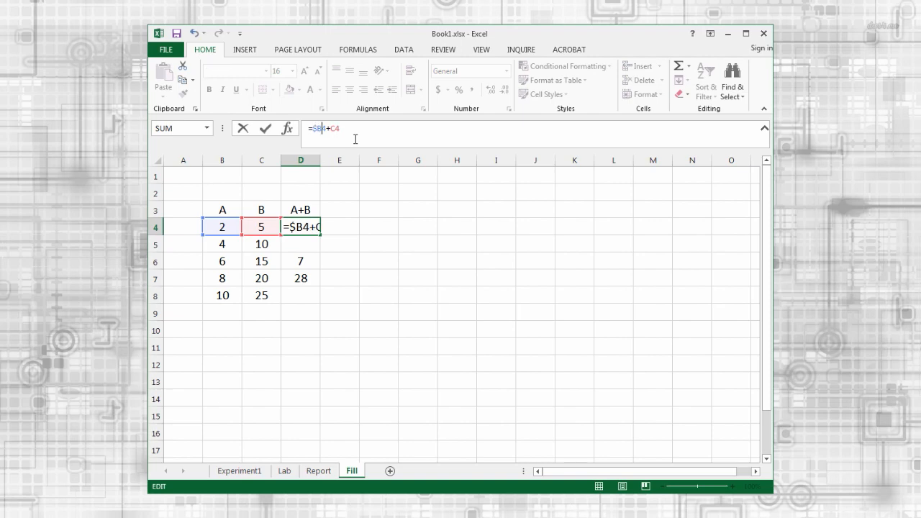
{"action": "key", "text": "f4"}
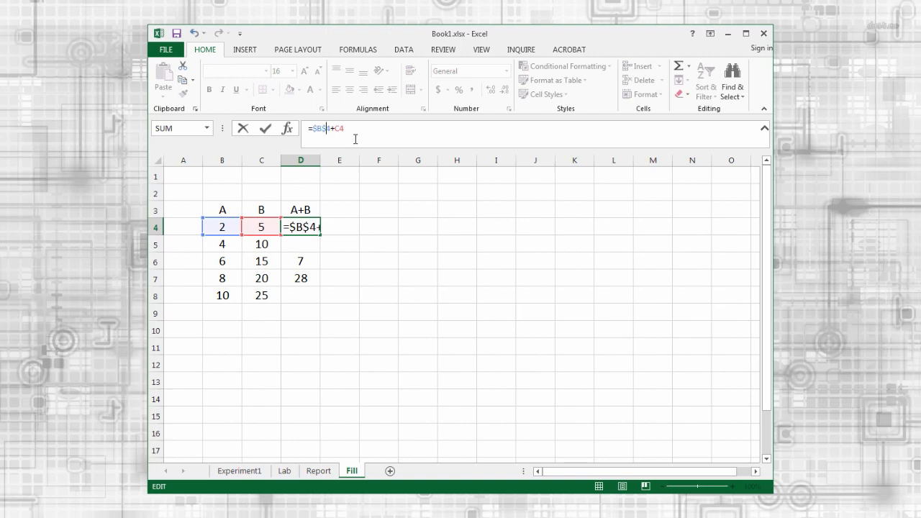
{"action": "key", "text": "Return"}
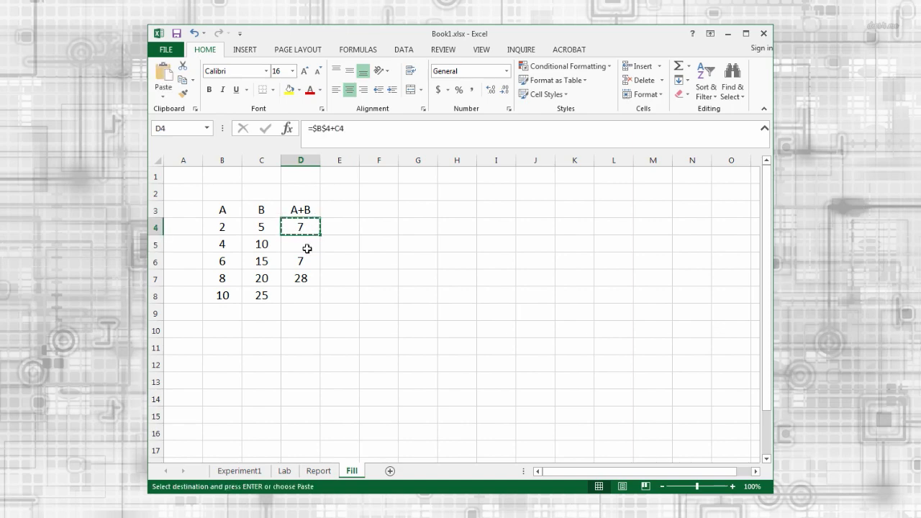
Paste the locked formula into D7 giving 22, check it with =2+20, and open the Format sheet.
{"action": "left_click", "coordinate": [300, 278]}
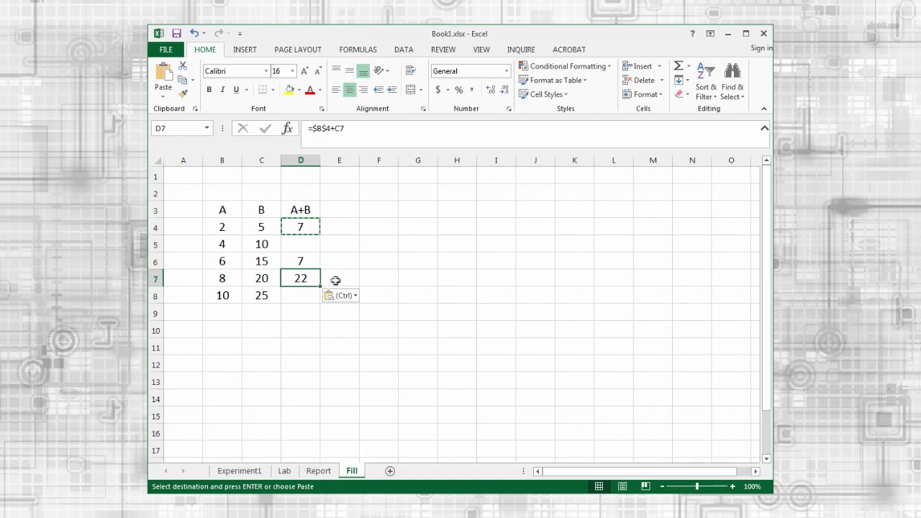
{"action": "type", "text": "="}
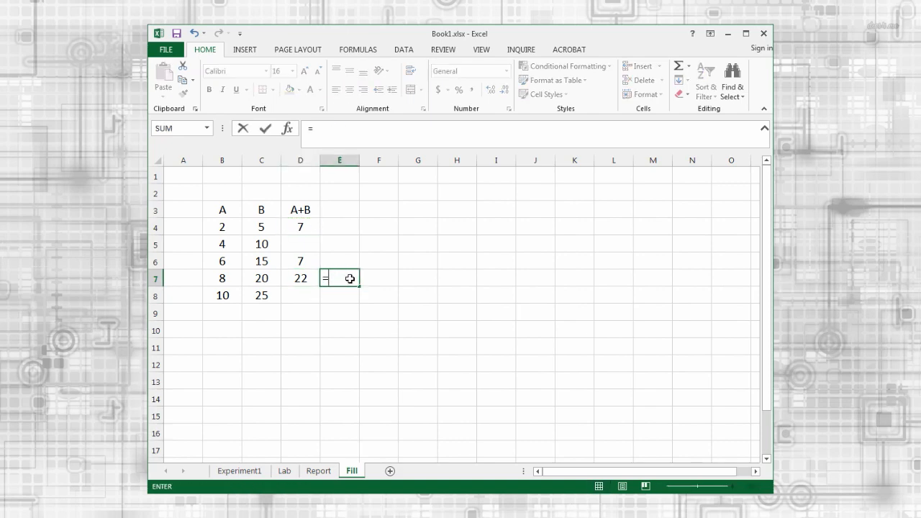
{"action": "type", "text": "2+20"}
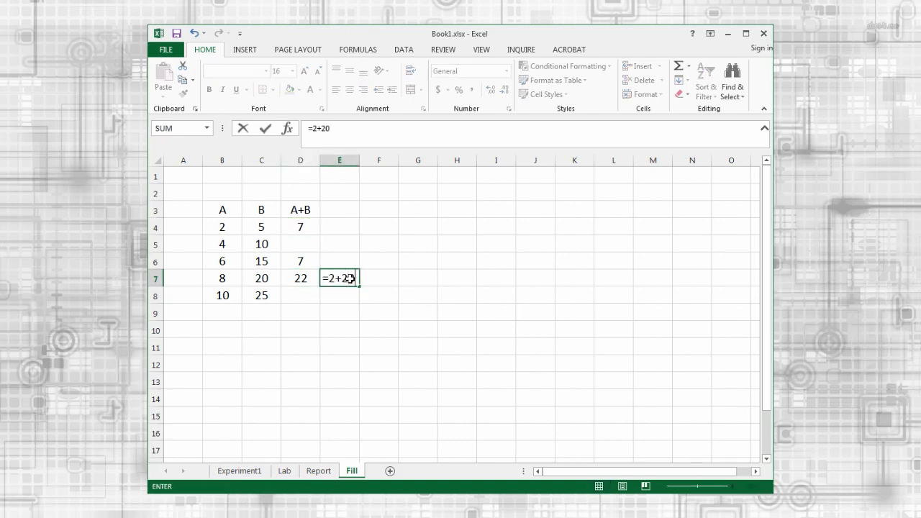
{"action": "left_click", "coordinate": [385, 470]}
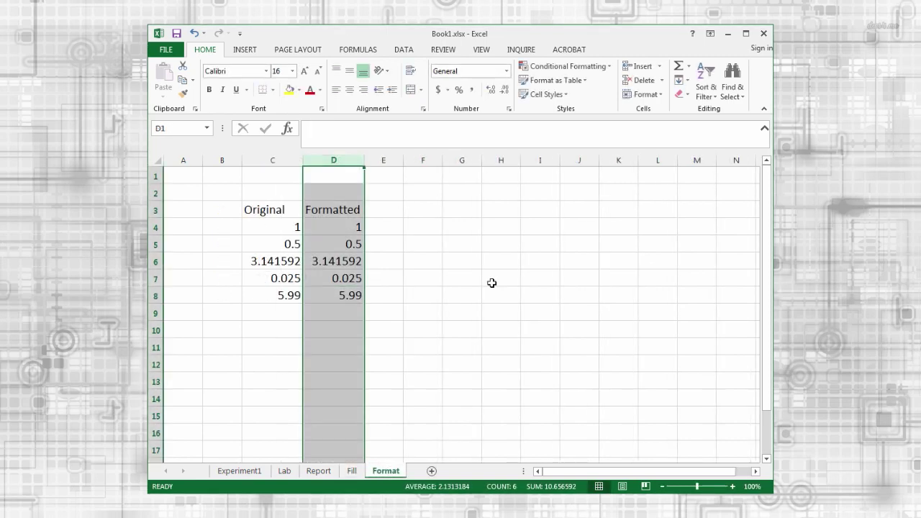
{"action": "mouse_move", "coordinate": [399, 250]}
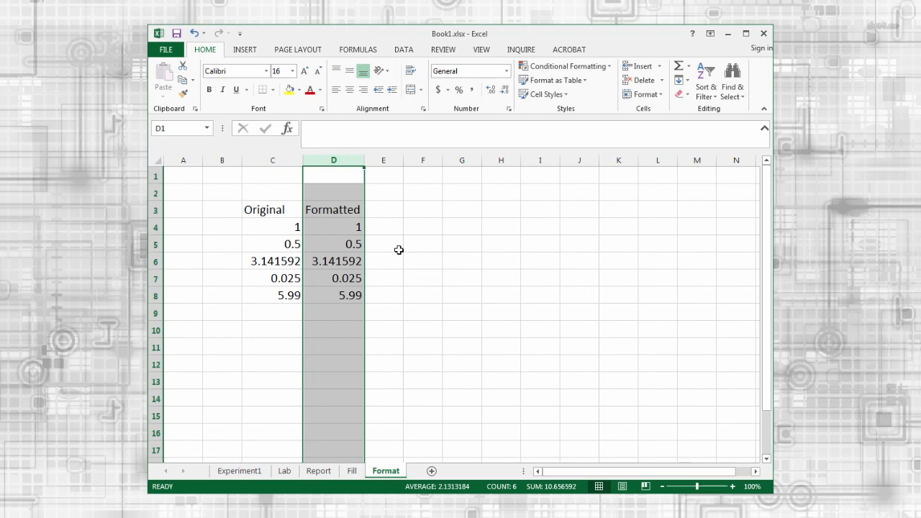
Apply Number format to column D with three decimals (3.142, 5.990), then reopen the format list.
{"action": "left_click", "coordinate": [506, 70]}
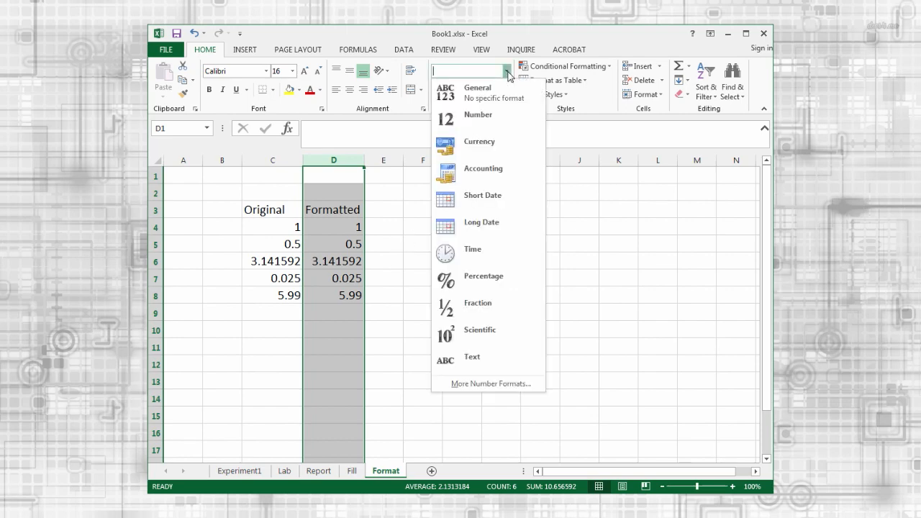
{"action": "left_click", "coordinate": [478, 115]}
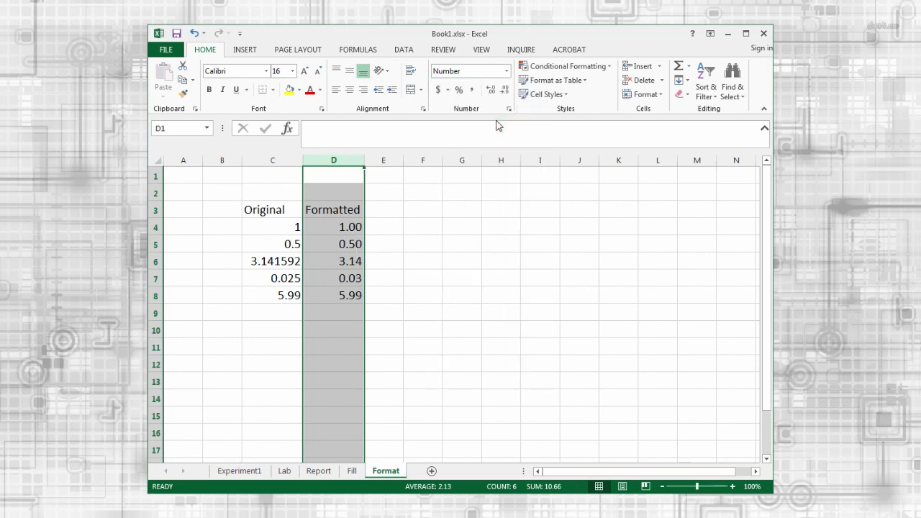
{"action": "left_click", "coordinate": [490, 89]}
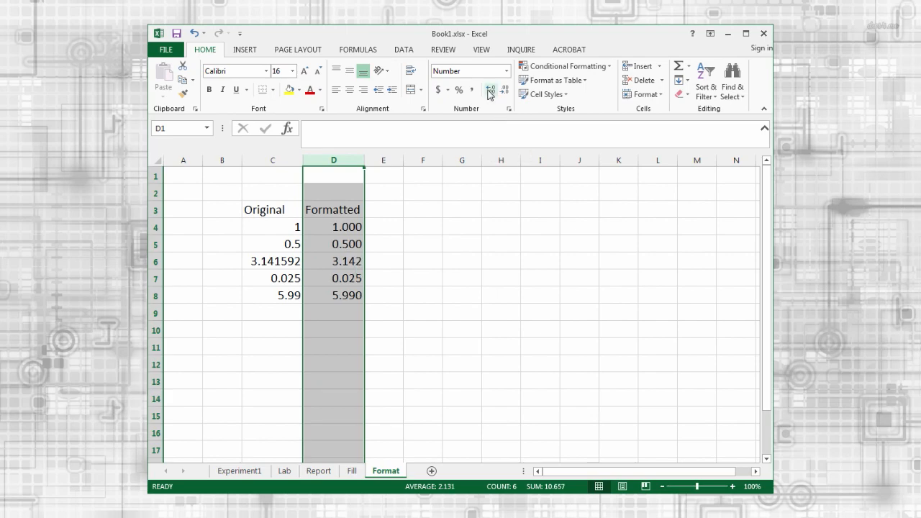
{"action": "mouse_move", "coordinate": [505, 89]}
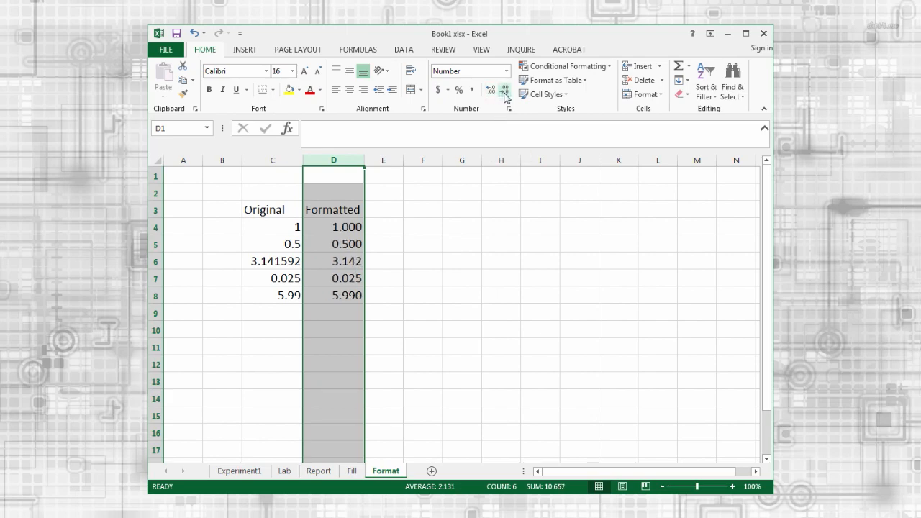
{"action": "left_click", "coordinate": [504, 90]}
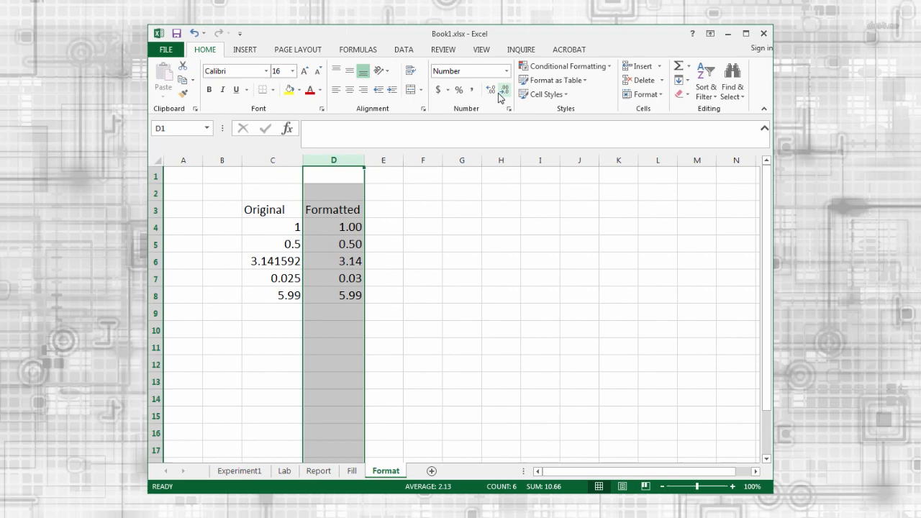
{"action": "left_click", "coordinate": [491, 89]}
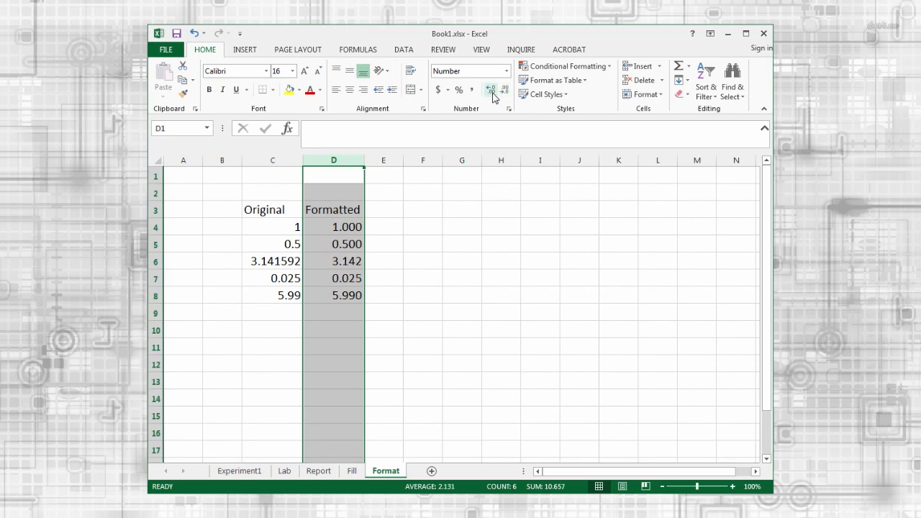
{"action": "left_click", "coordinate": [506, 71]}
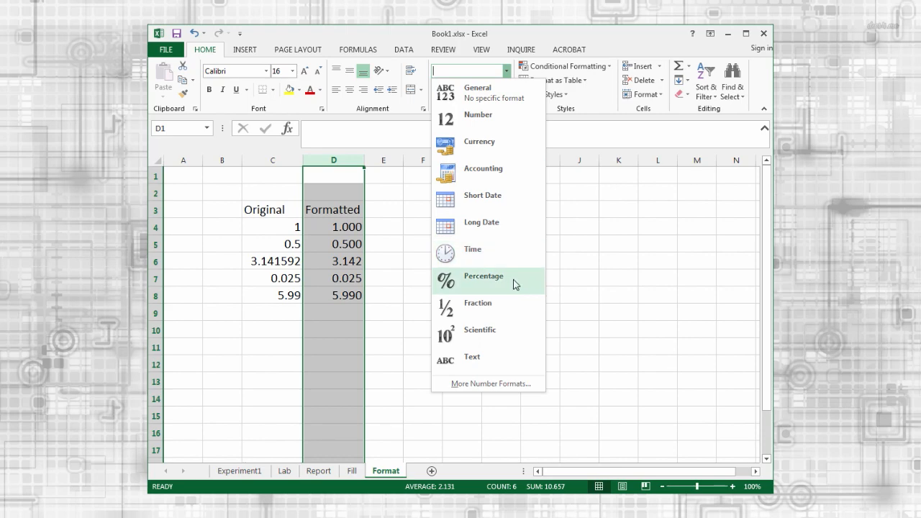
Try Percentage with one fewer decimal, then Currency format on column D.
{"action": "left_click", "coordinate": [483, 275]}
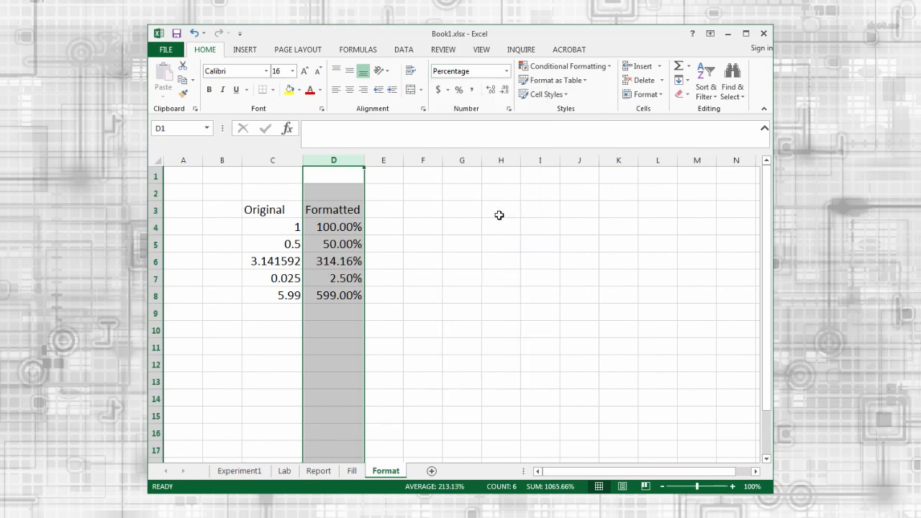
{"action": "left_click", "coordinate": [505, 89]}
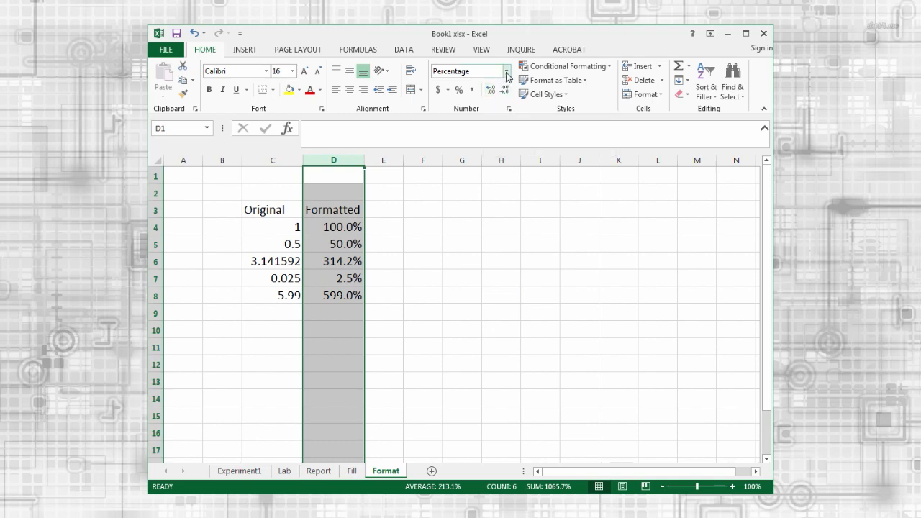
{"action": "left_click", "coordinate": [507, 70]}
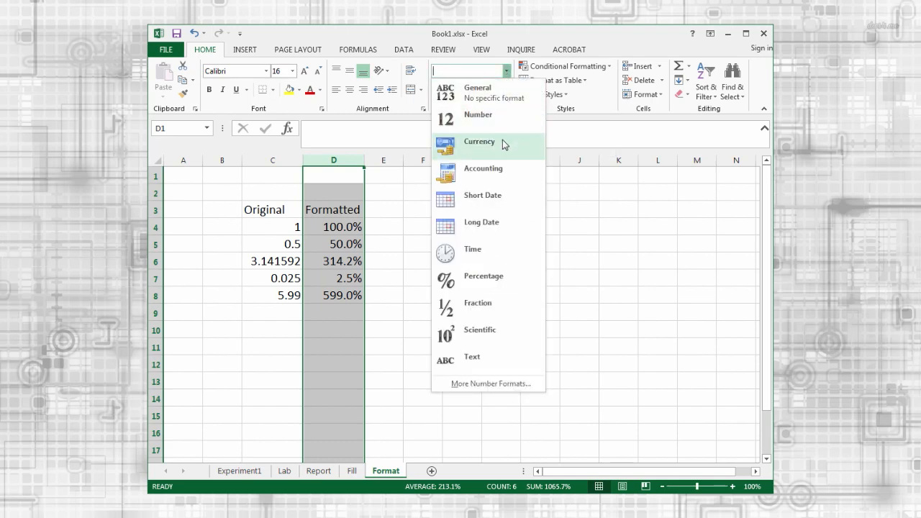
{"action": "left_click", "coordinate": [479, 141]}
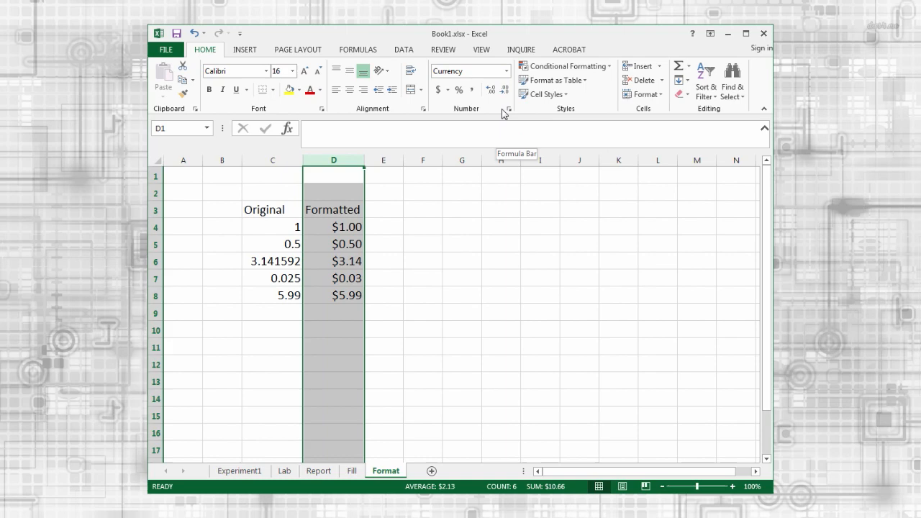
Switch column D to Euro Accounting format (€ 3.14) and move to the Math sheet.
{"action": "left_click", "coordinate": [506, 71]}
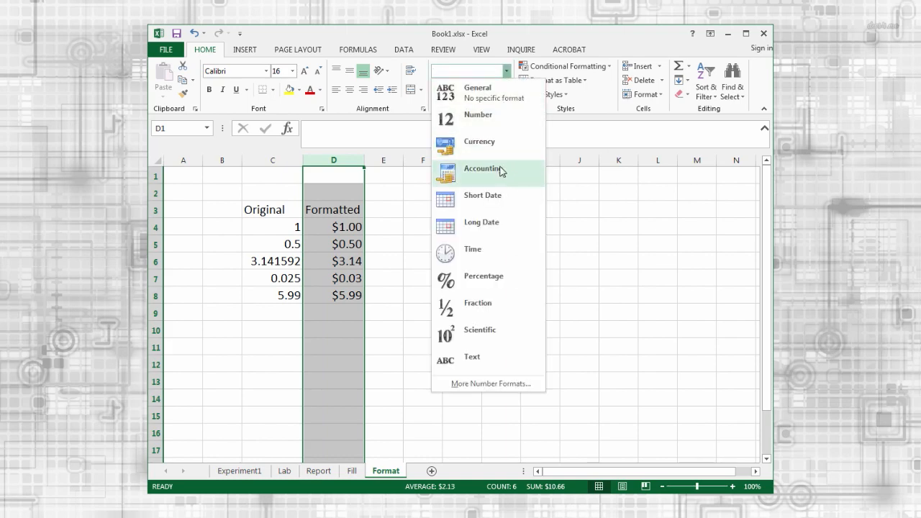
{"action": "left_click", "coordinate": [483, 168]}
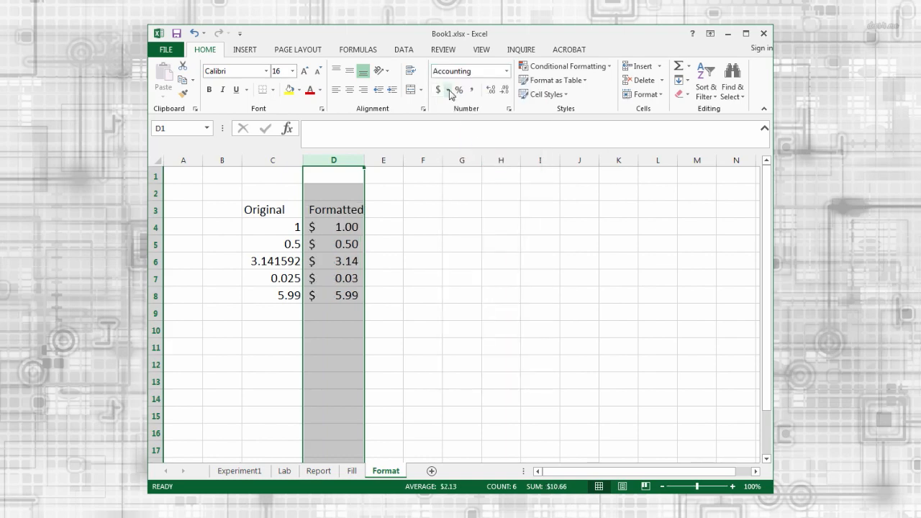
{"action": "left_click", "coordinate": [448, 89]}
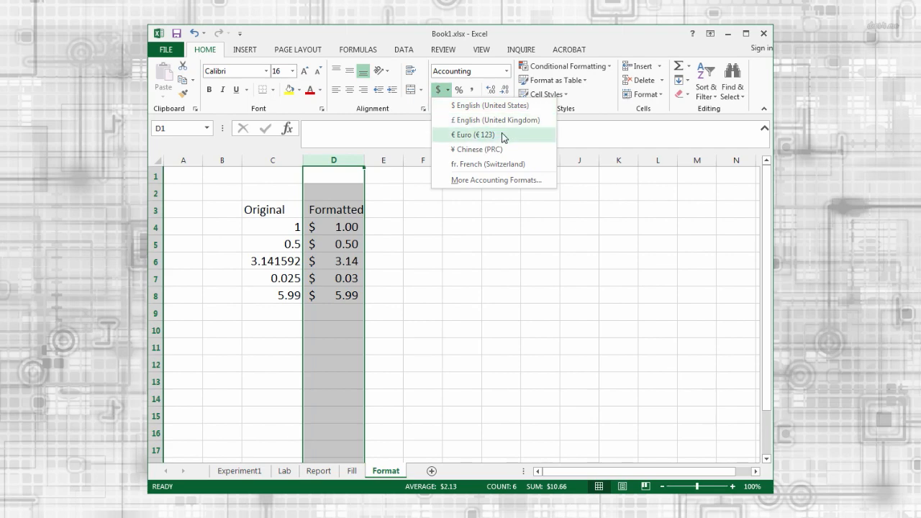
{"action": "left_click", "coordinate": [473, 135]}
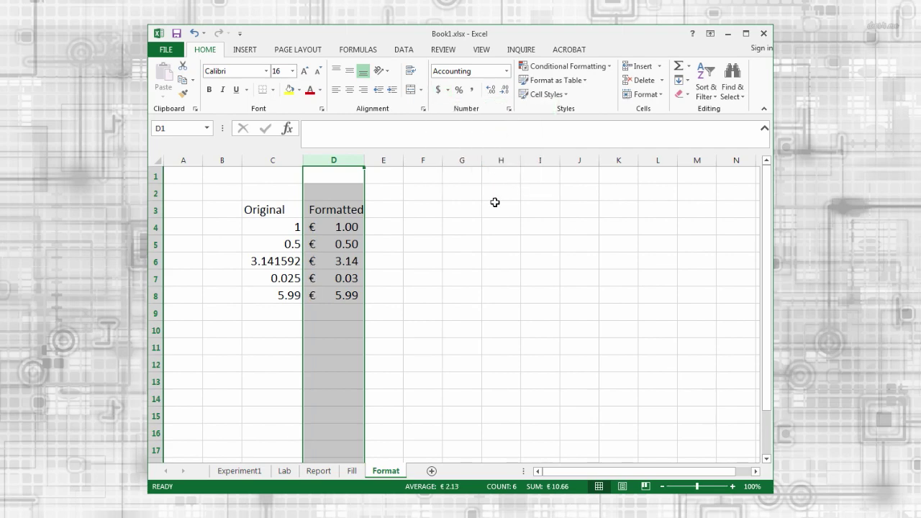
{"action": "mouse_move", "coordinate": [487, 266]}
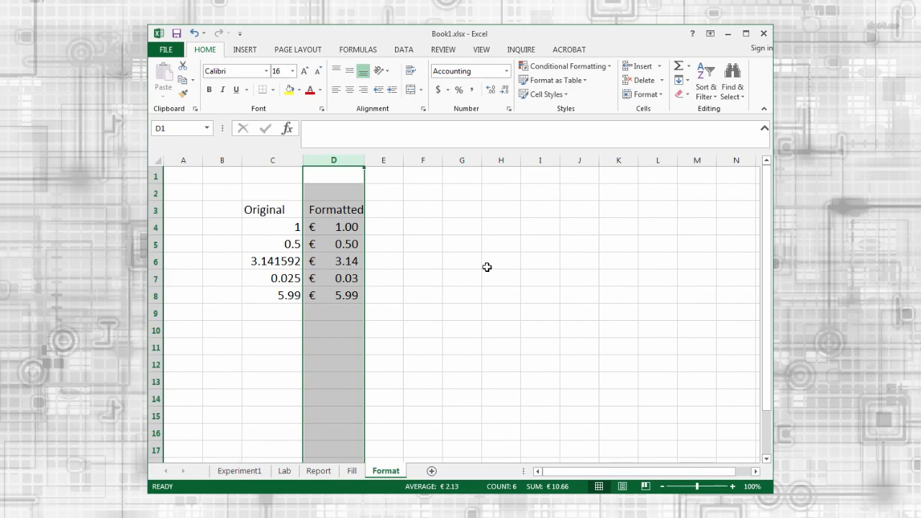
{"action": "left_click", "coordinate": [423, 470]}
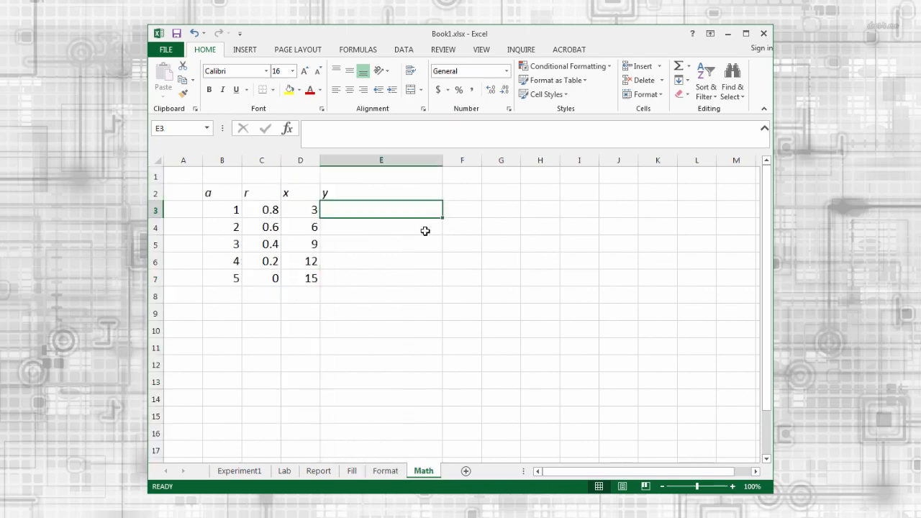
{"action": "mouse_move", "coordinate": [412, 231]}
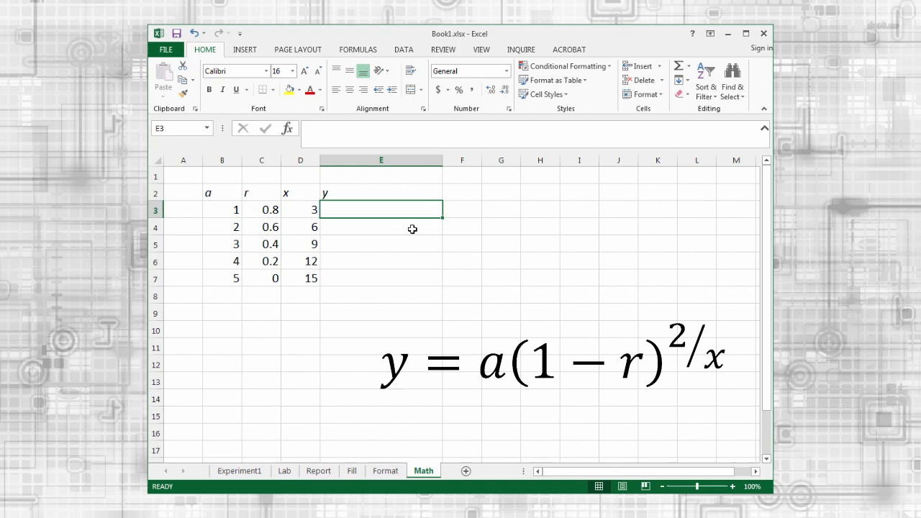
Type = in E3 under the y heading to start a formula.
{"action": "type", "text": "="}
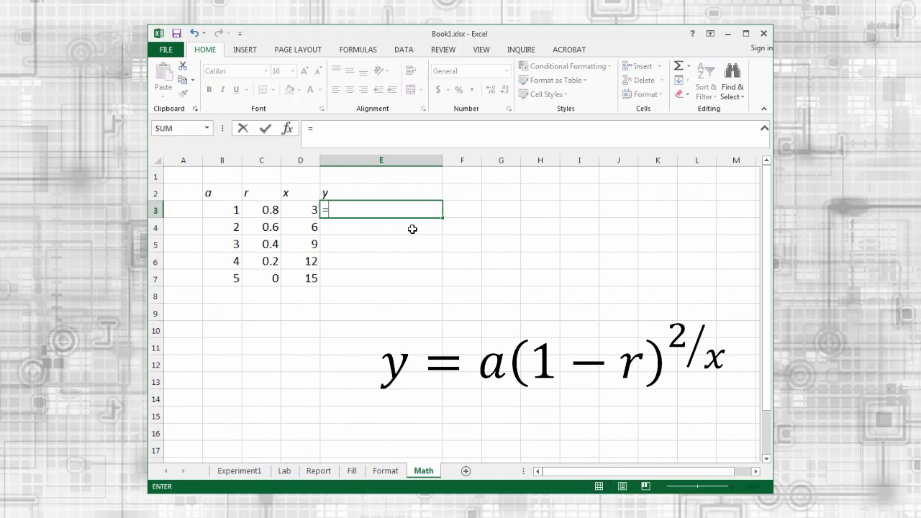
Build E3's y formula from a (B3), r (C3) and x (D3), giving 0.013333333.
{"action": "left_click", "coordinate": [221, 210]}
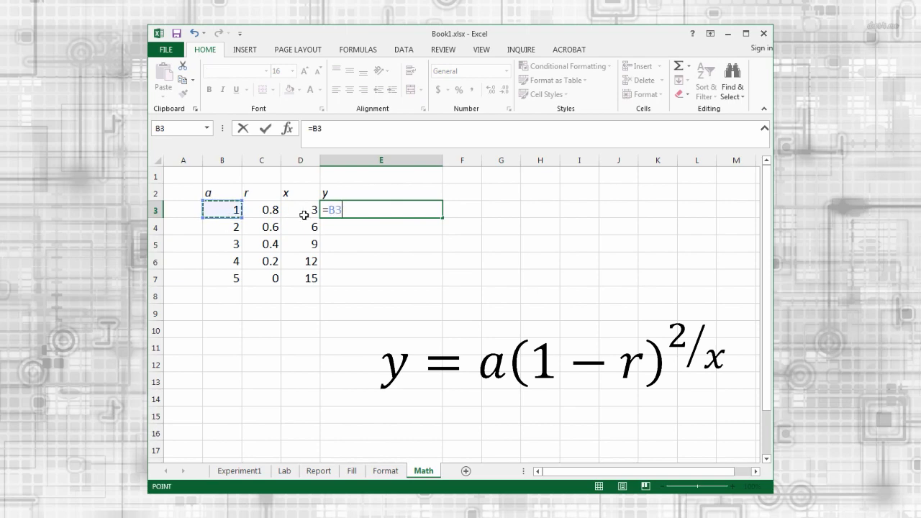
{"action": "type", "text": "*"}
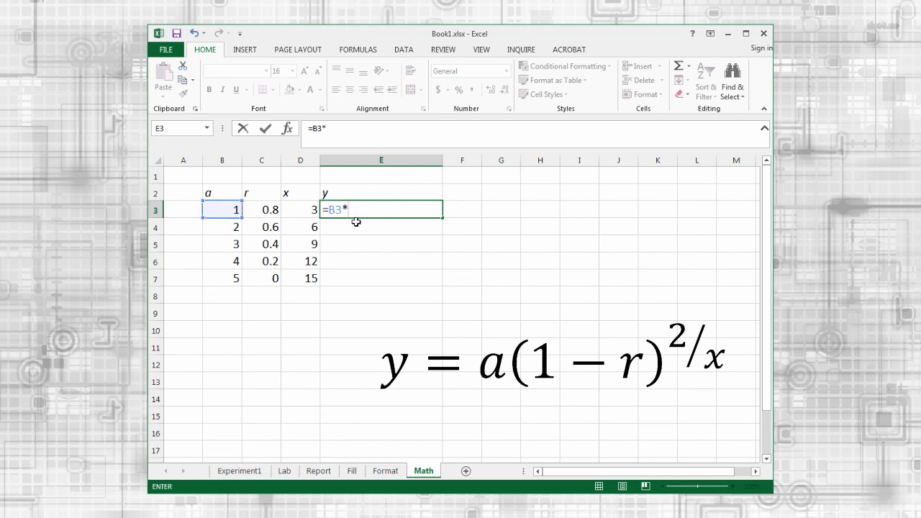
{"action": "type", "text": "("}
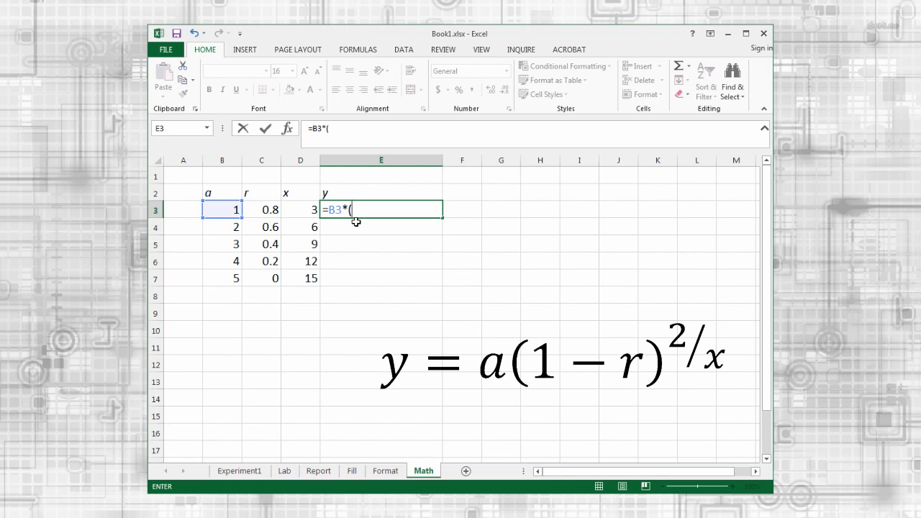
{"action": "type", "text": "1-"}
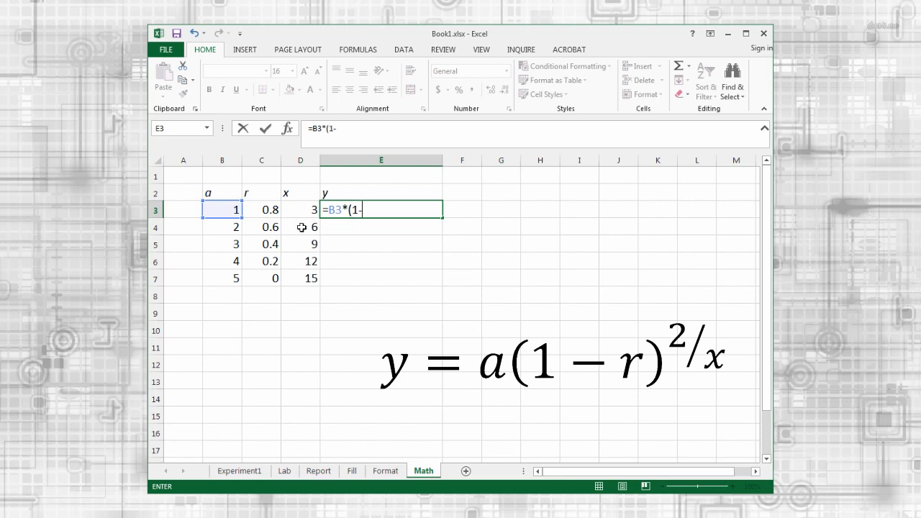
{"action": "left_click", "coordinate": [261, 210]}
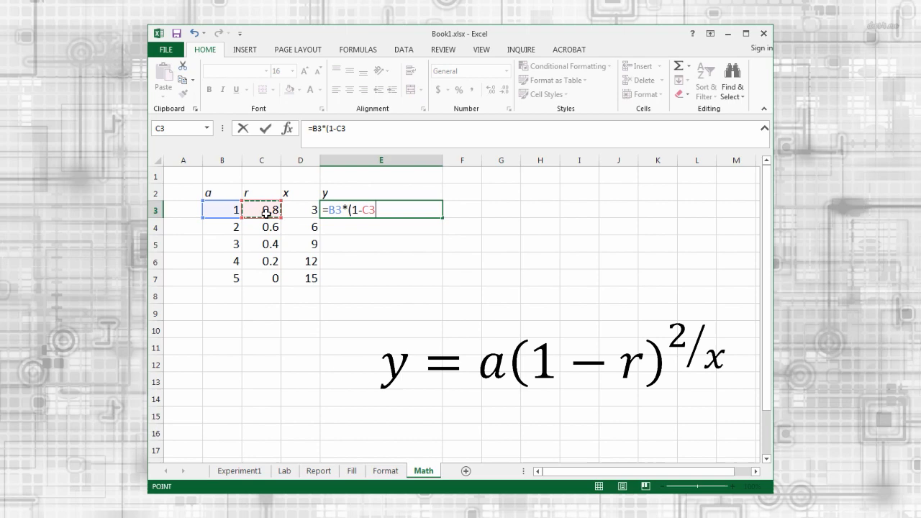
{"action": "type", "text": ")^"}
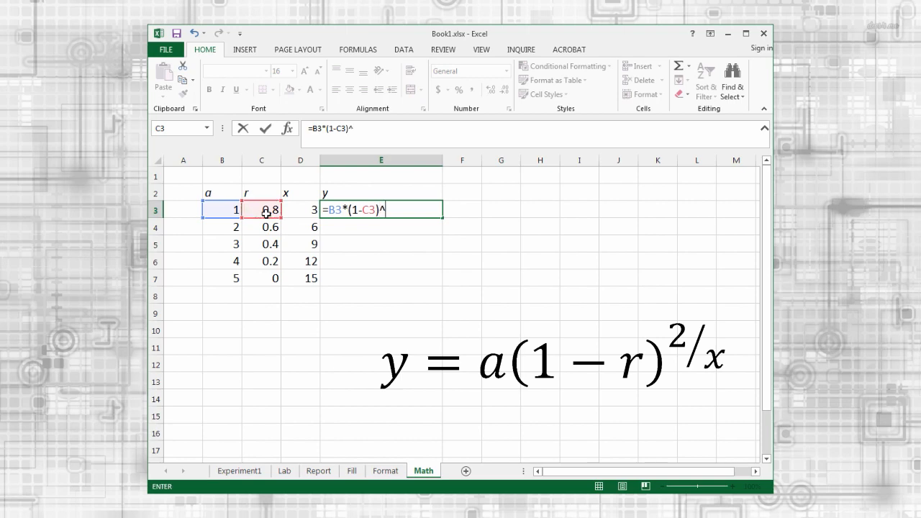
{"action": "type", "text": "2"}
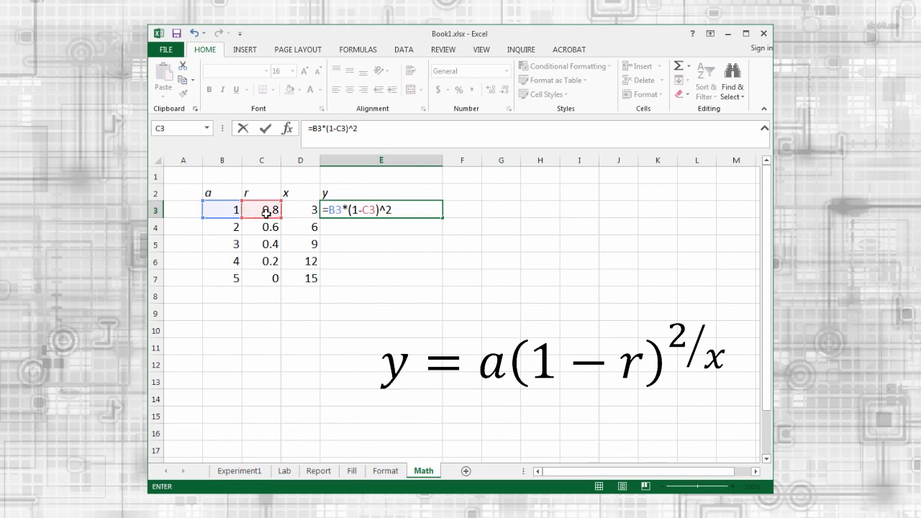
{"action": "left_click", "coordinate": [299, 210]}
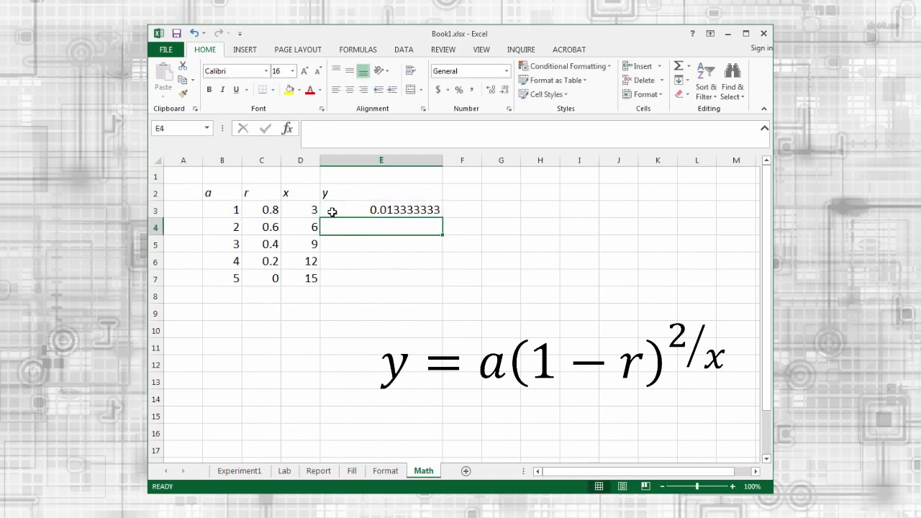
{"action": "mouse_move", "coordinate": [396, 223]}
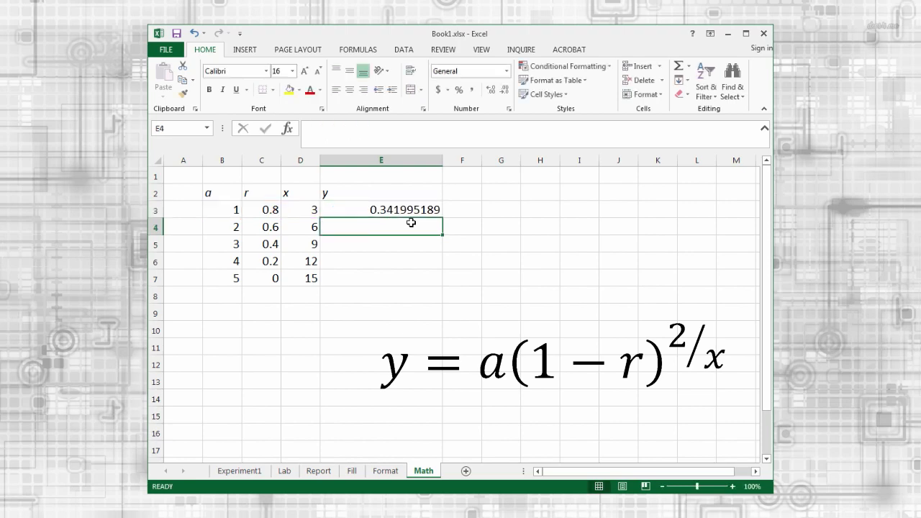
Fill the corrected formula =B3*(1-C3)^(2/D3) from E3 down to E7.
{"action": "left_click", "coordinate": [380, 209]}
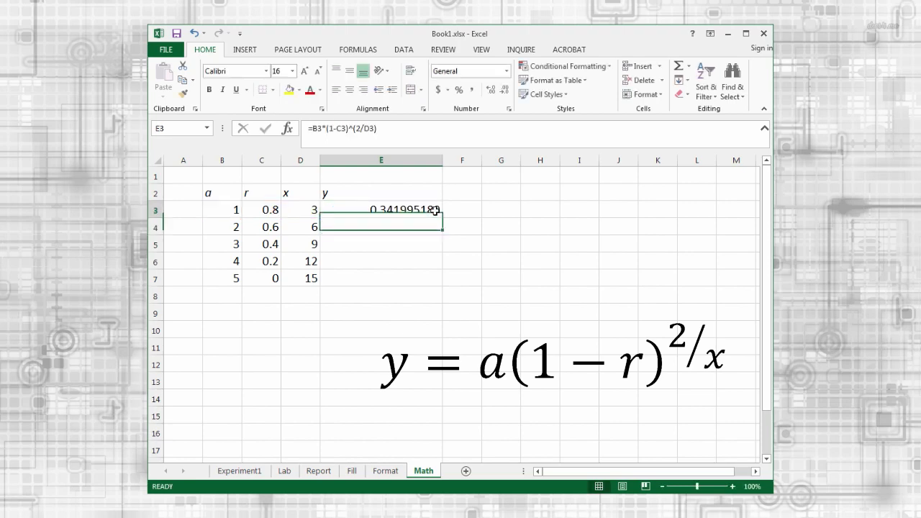
{"action": "left_click_drag", "start_coordinate": [437, 215], "coordinate": [437, 287]}
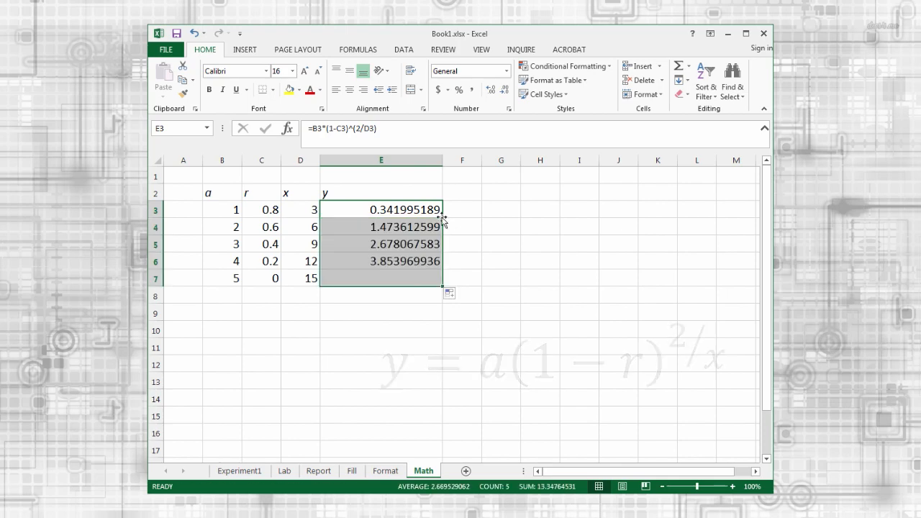